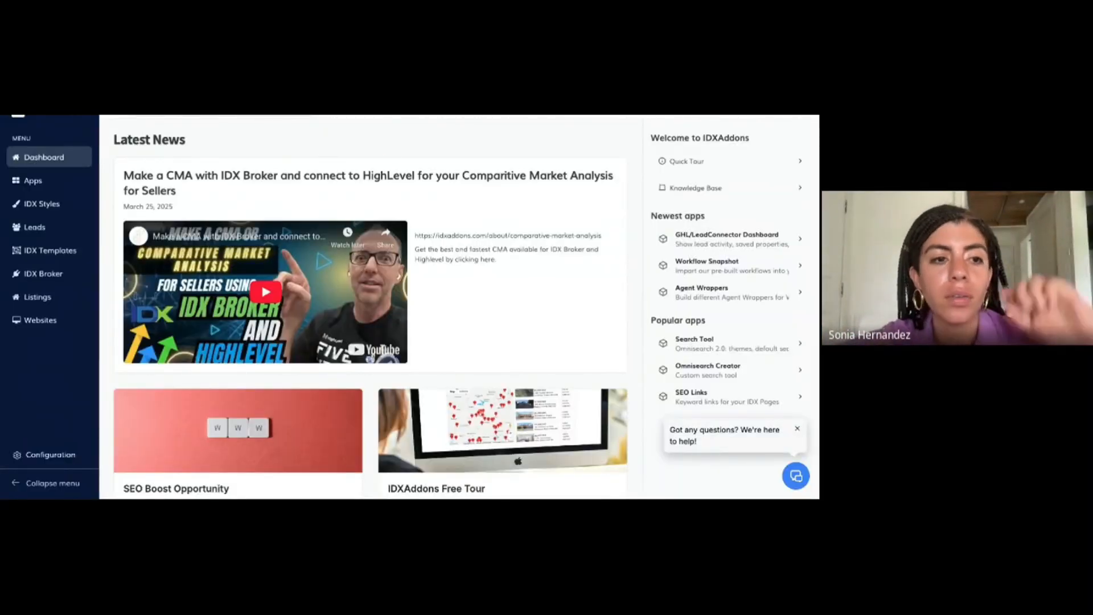
- Reach the CRM Integrations area of the Apps catalogue to find the HighLevel connector
click(33, 181)
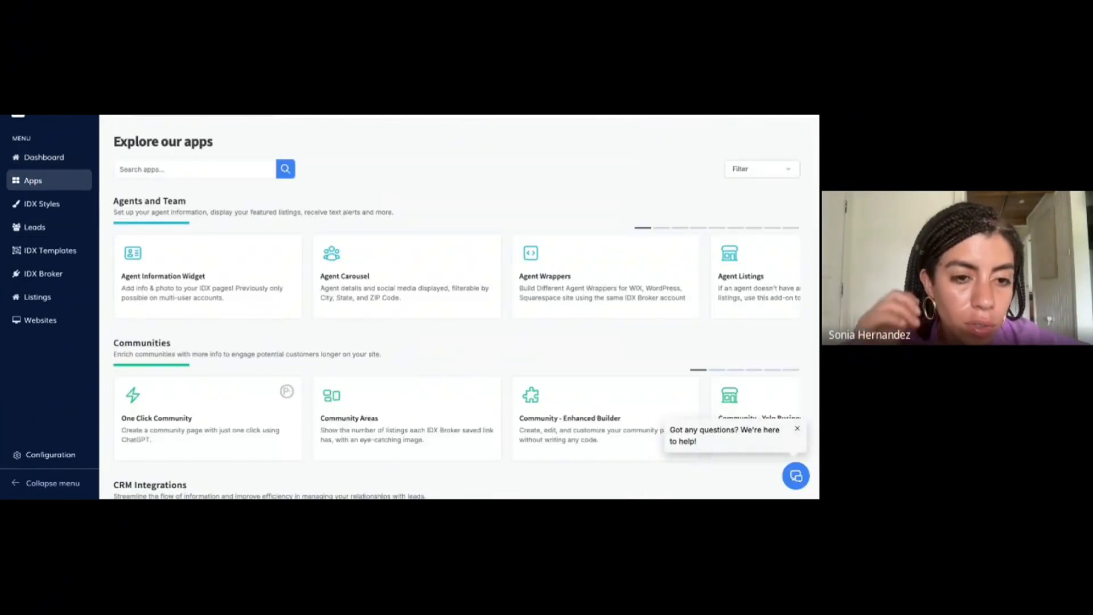
scroll(down, 3)
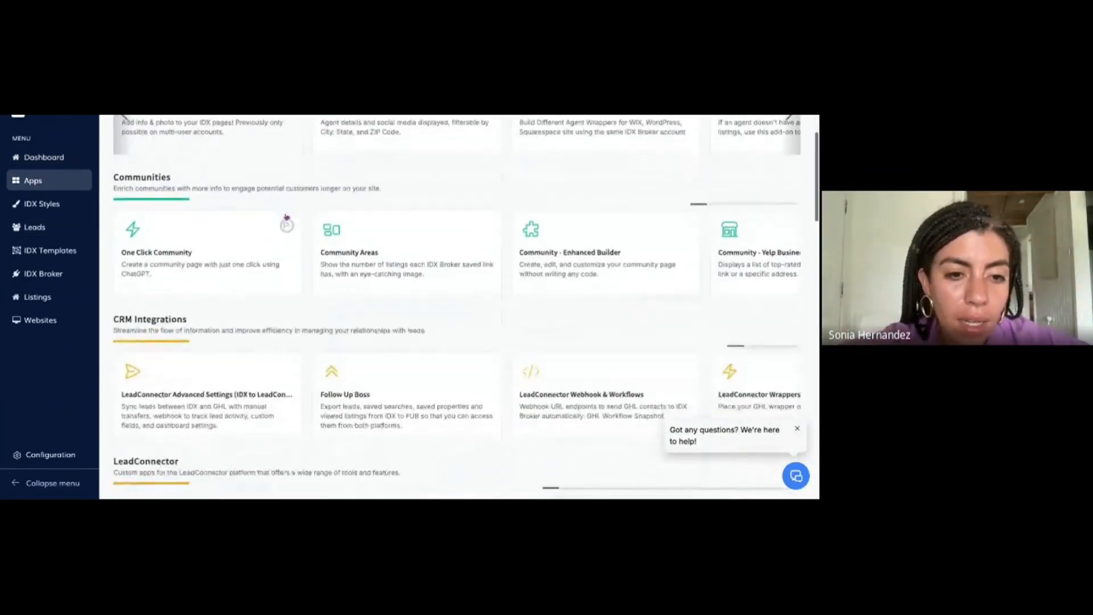
scroll(down, 3)
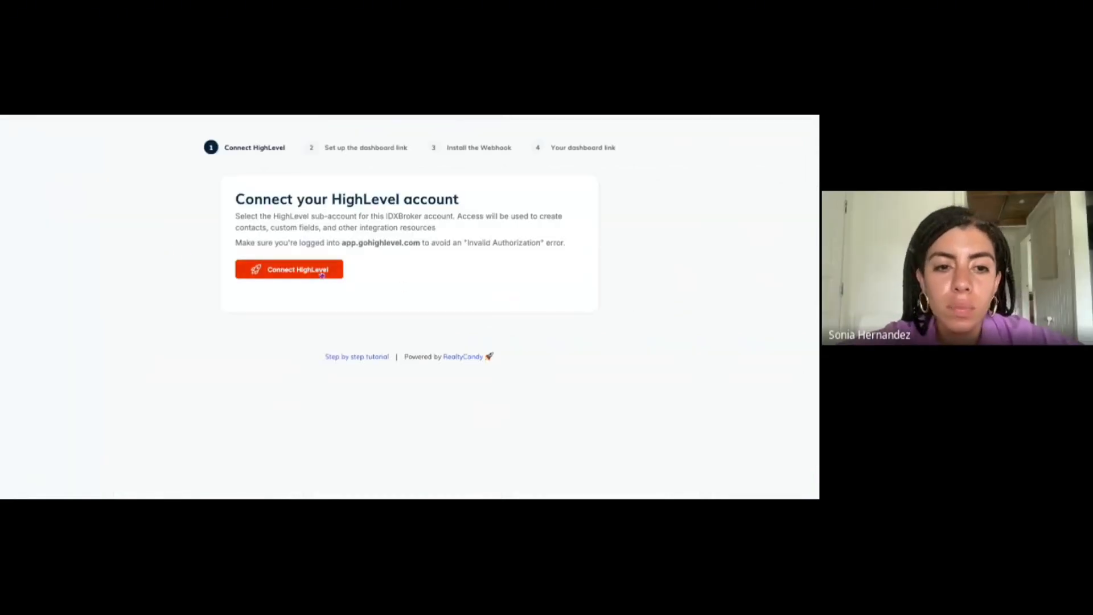
- Log in to HighLevel and continue past the white-label domain field left empty
click(288, 269)
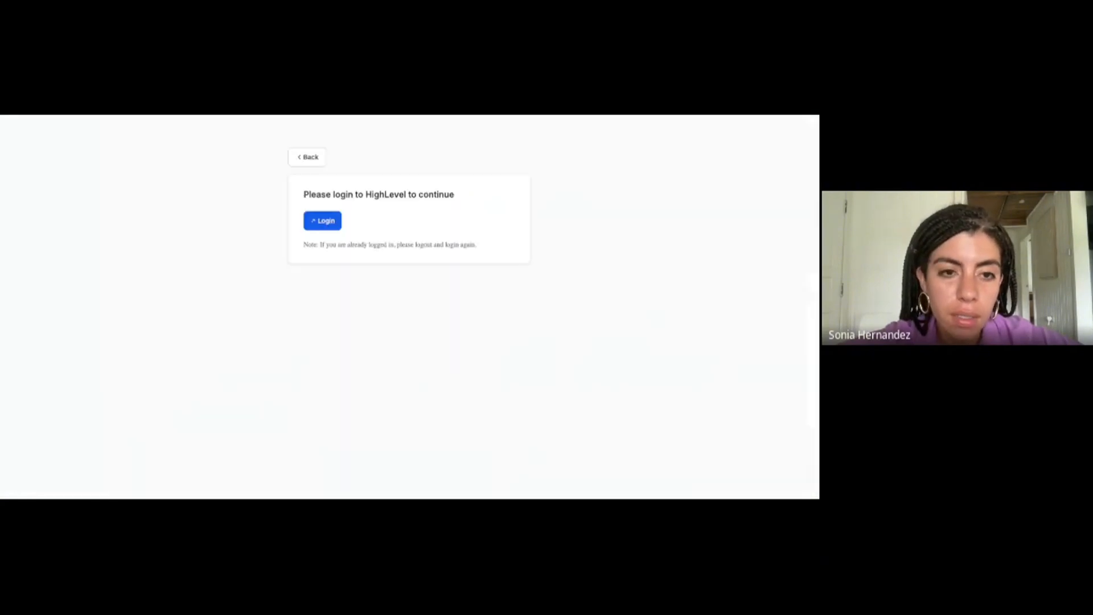
click(322, 220)
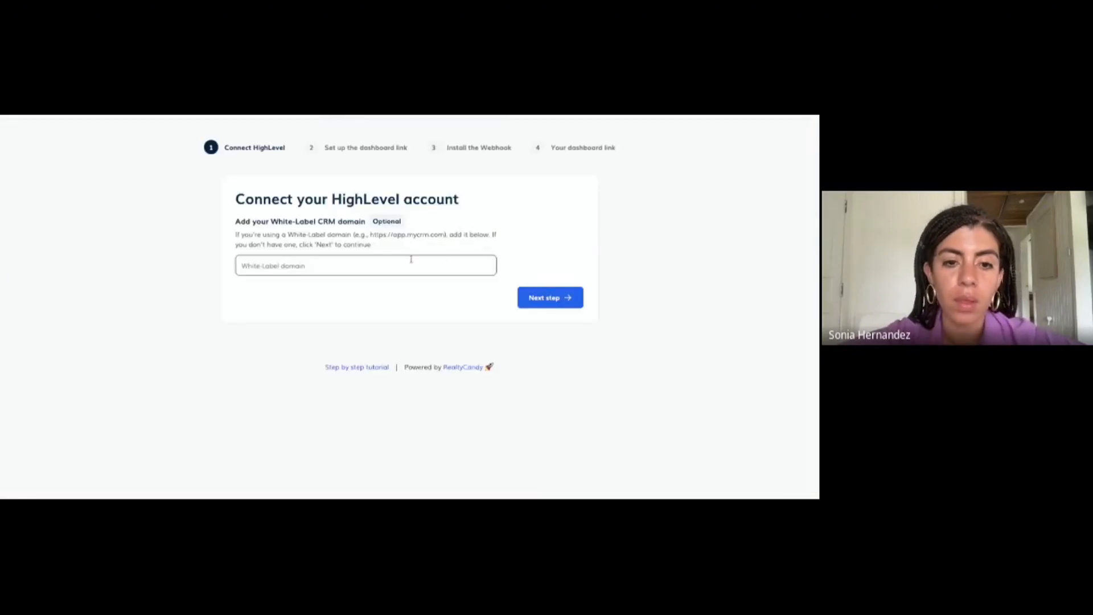
click(549, 297)
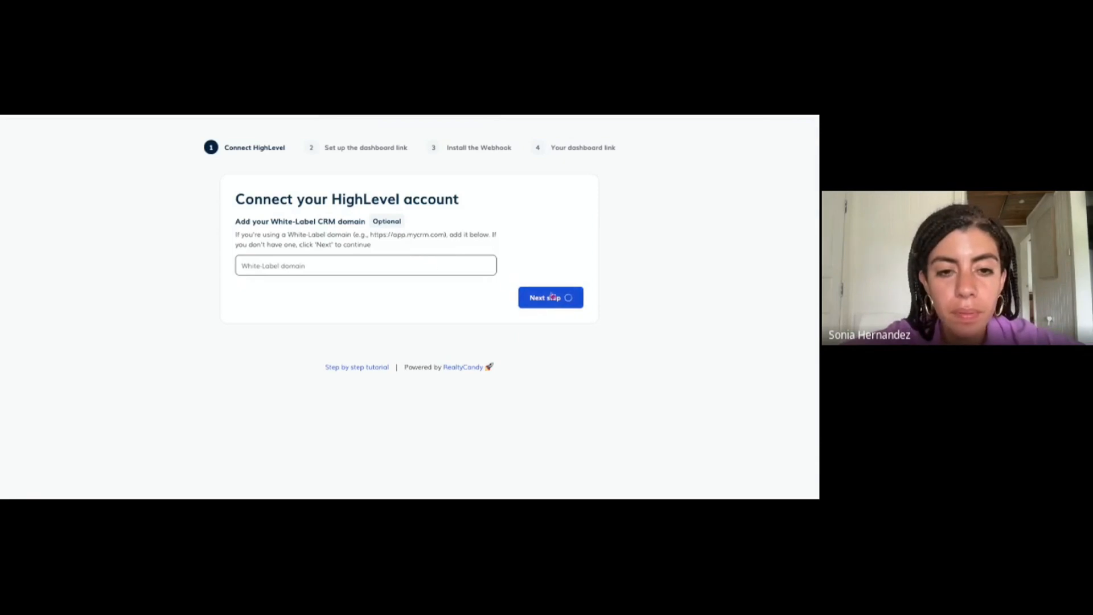
click(549, 297)
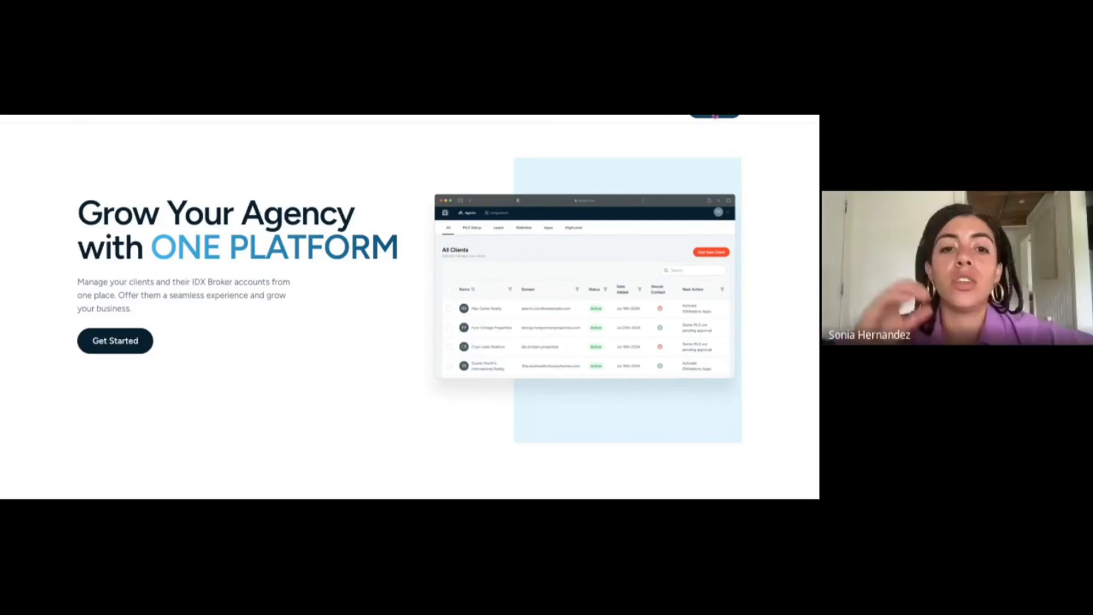
- Sign up for the agency dashboard, confirm an existing GHL account and continue with HighLevel
click(114, 340)
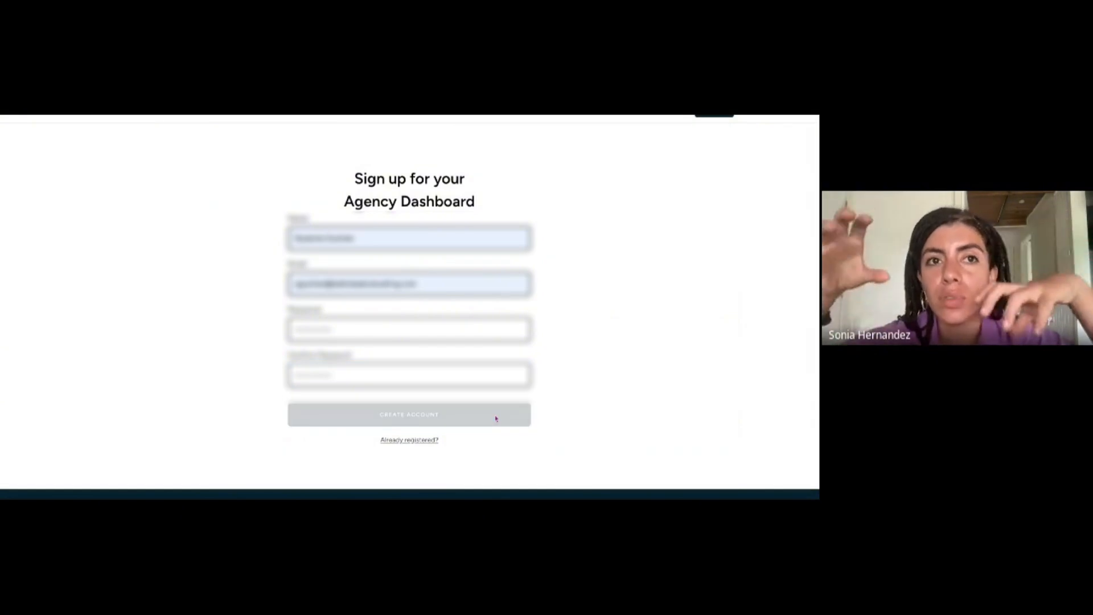
click(409, 415)
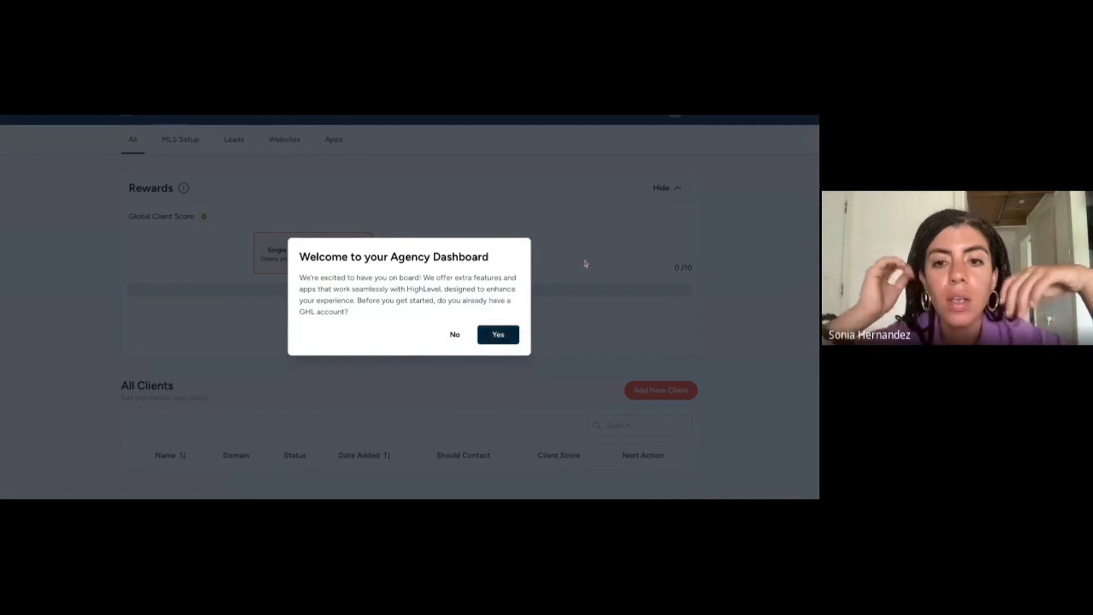
click(497, 334)
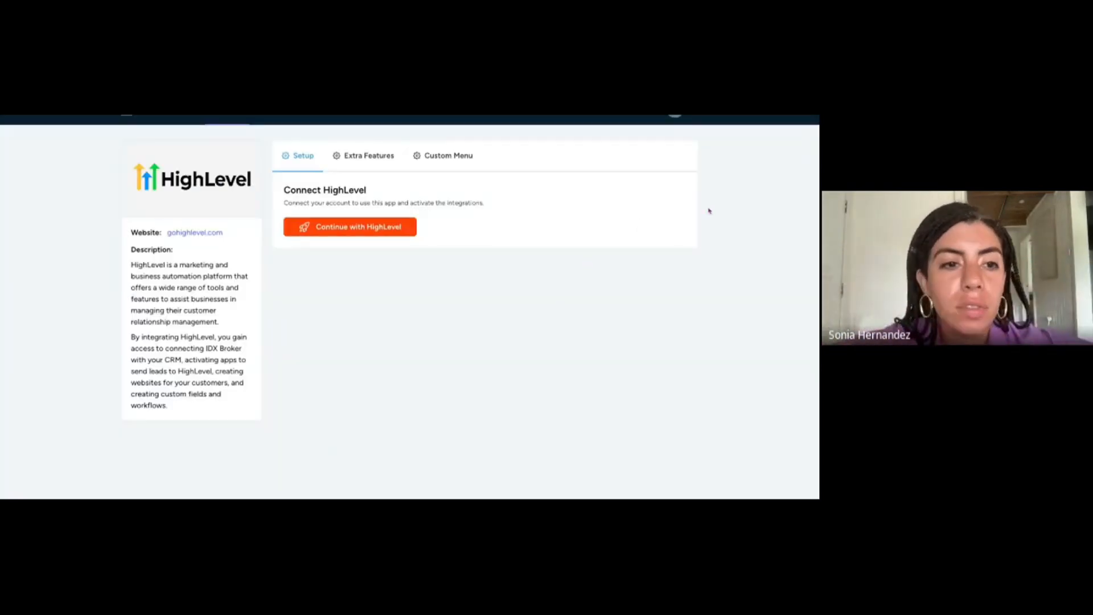
click(350, 227)
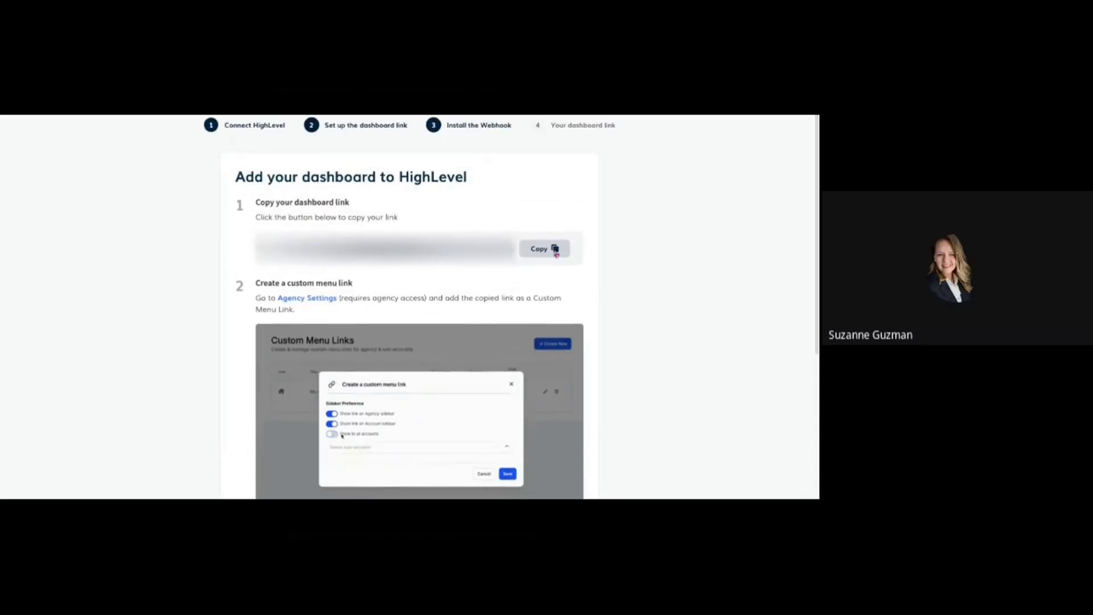
- Copy the agency dashboard link for use as a HighLevel custom menu link
click(545, 248)
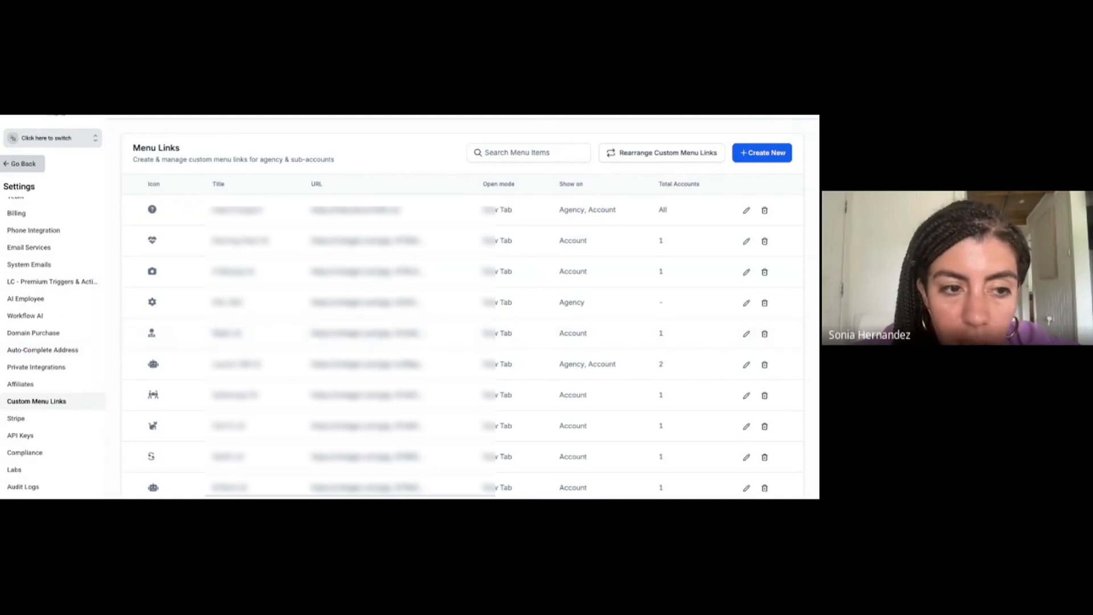
- Start a new custom menu link and choose the dollar-sign icon from the icon search
click(762, 152)
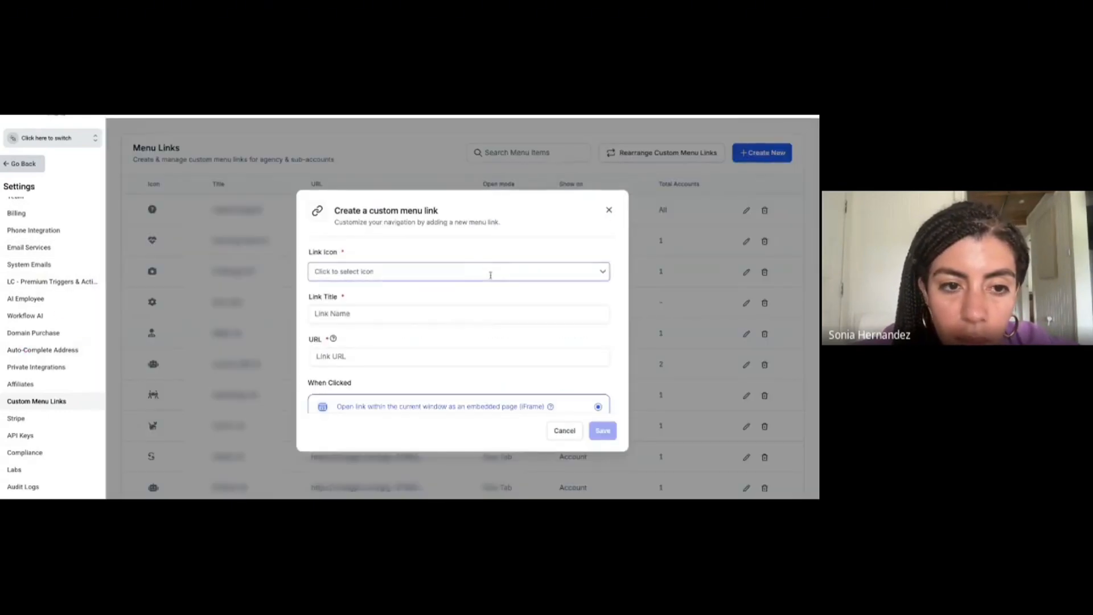
click(458, 271)
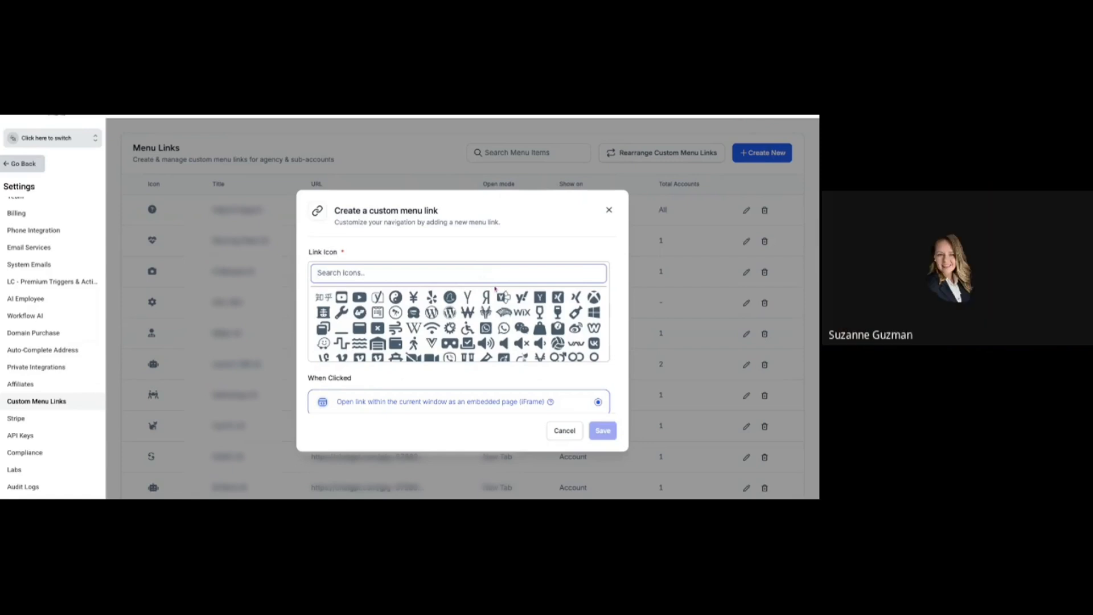
text(real)
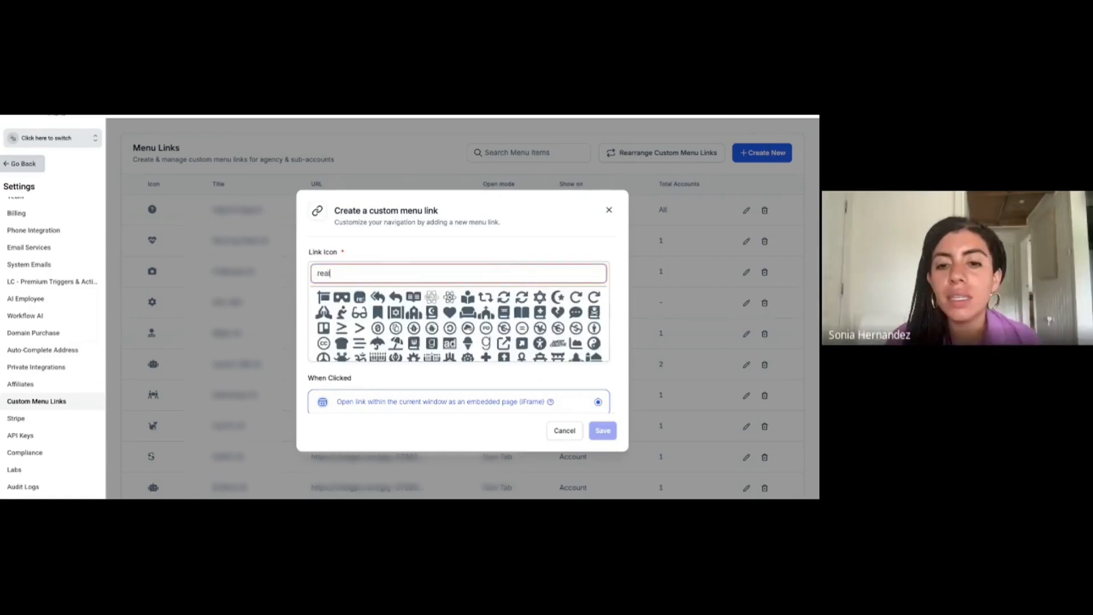
text(home)
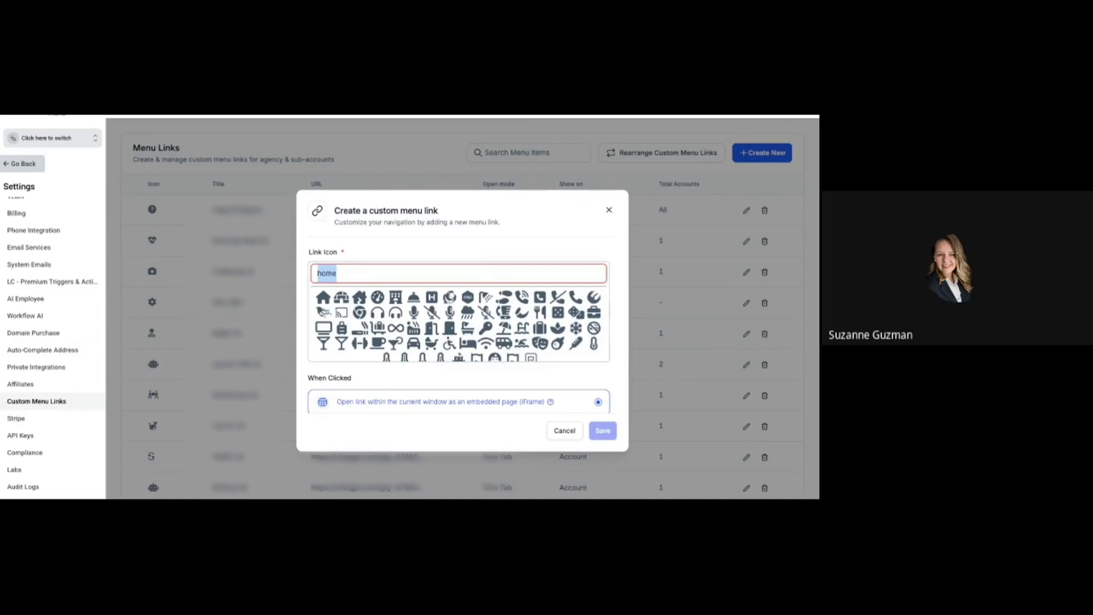
text(peo)
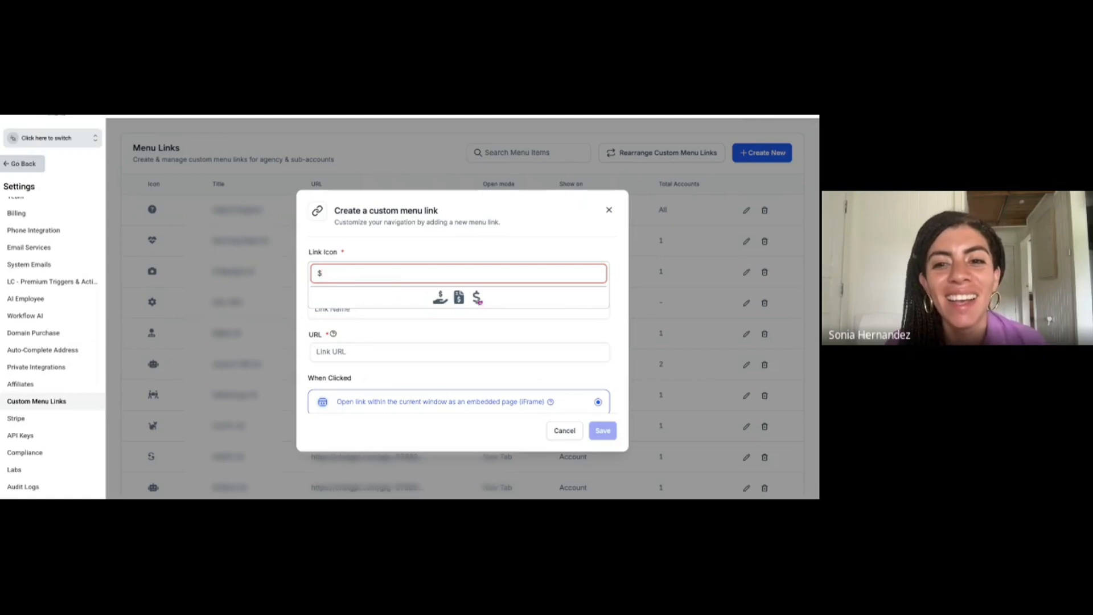
click(477, 297)
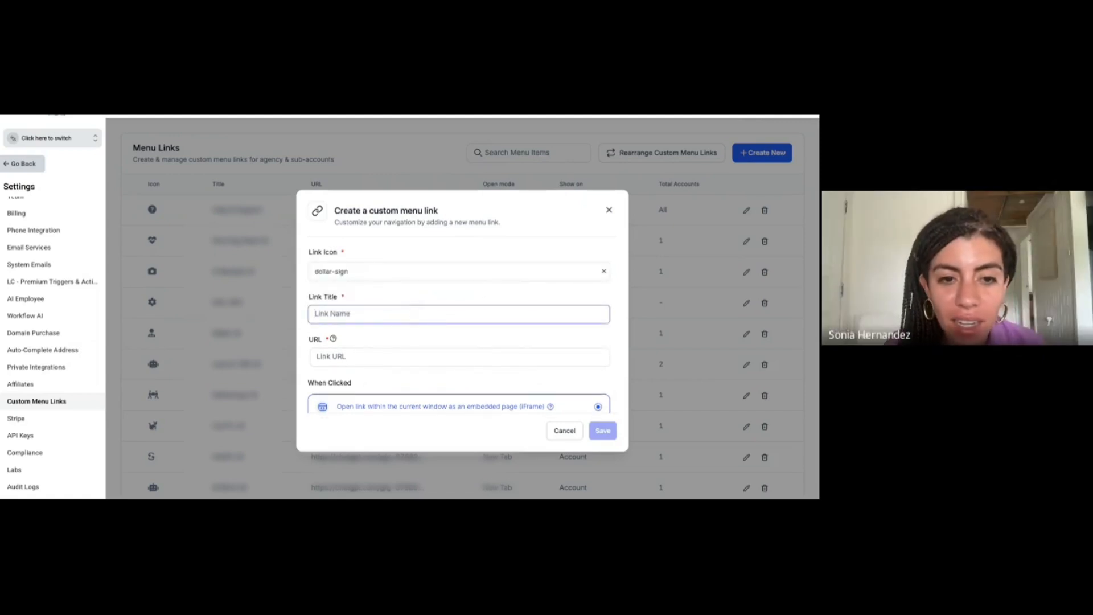
- Title the custom menu link 'IDX Leads'
text(IDX leads)
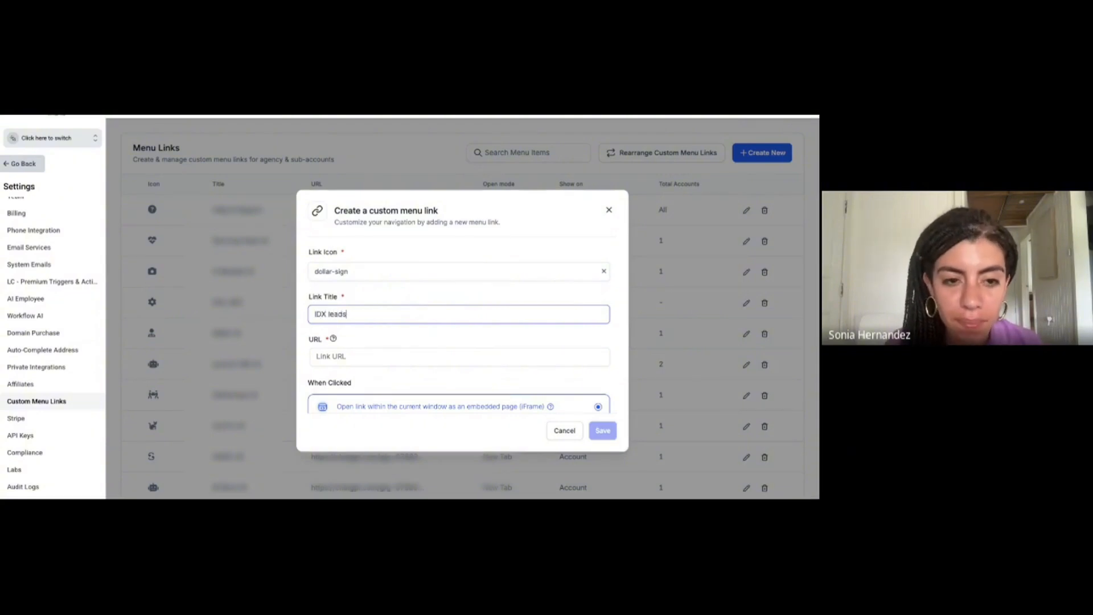
key(Backspace)
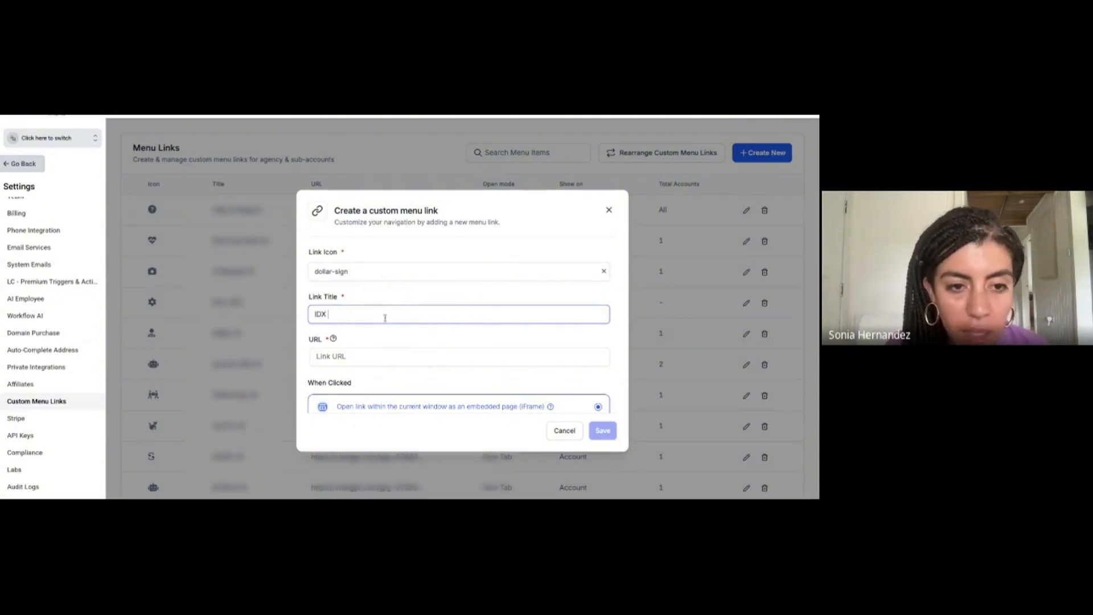
text(Leads)
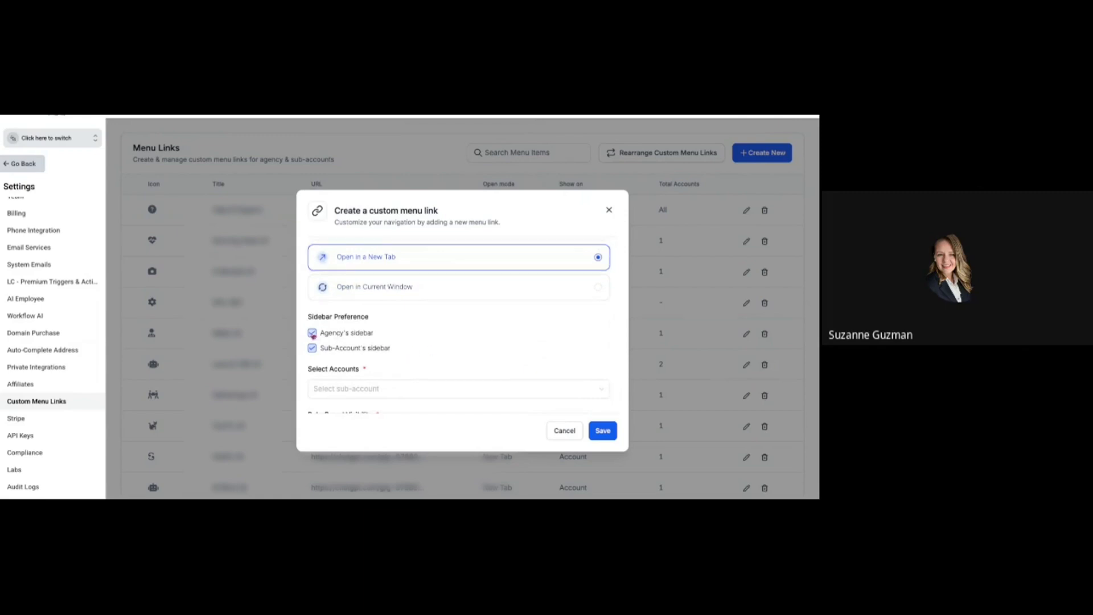
- Hide the IDX Leads link from the agency sidebar and save it for sub-accounts only
click(457, 388)
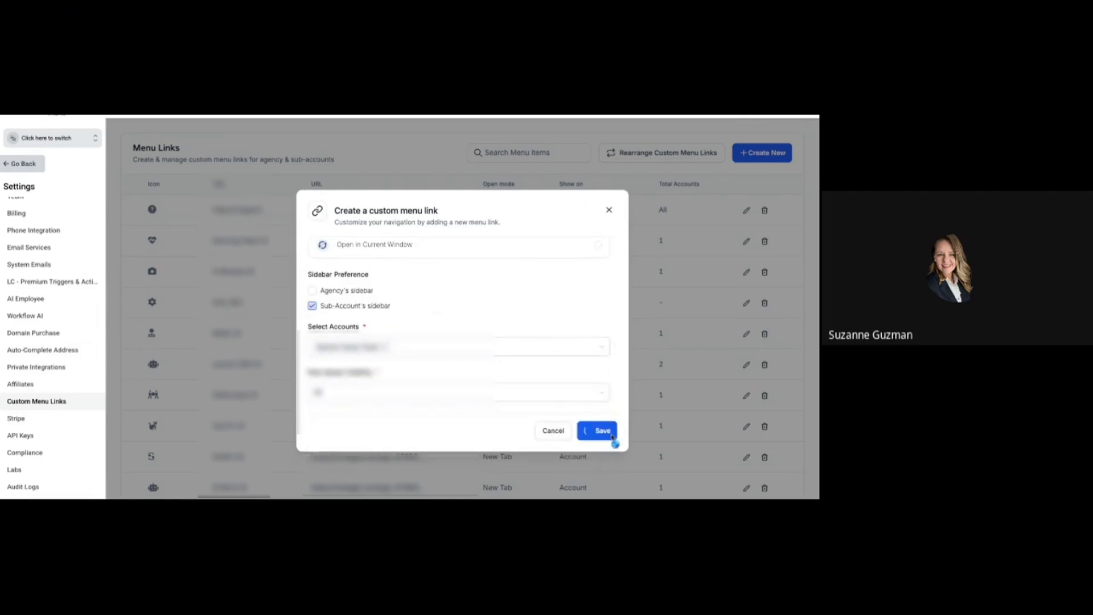
click(598, 430)
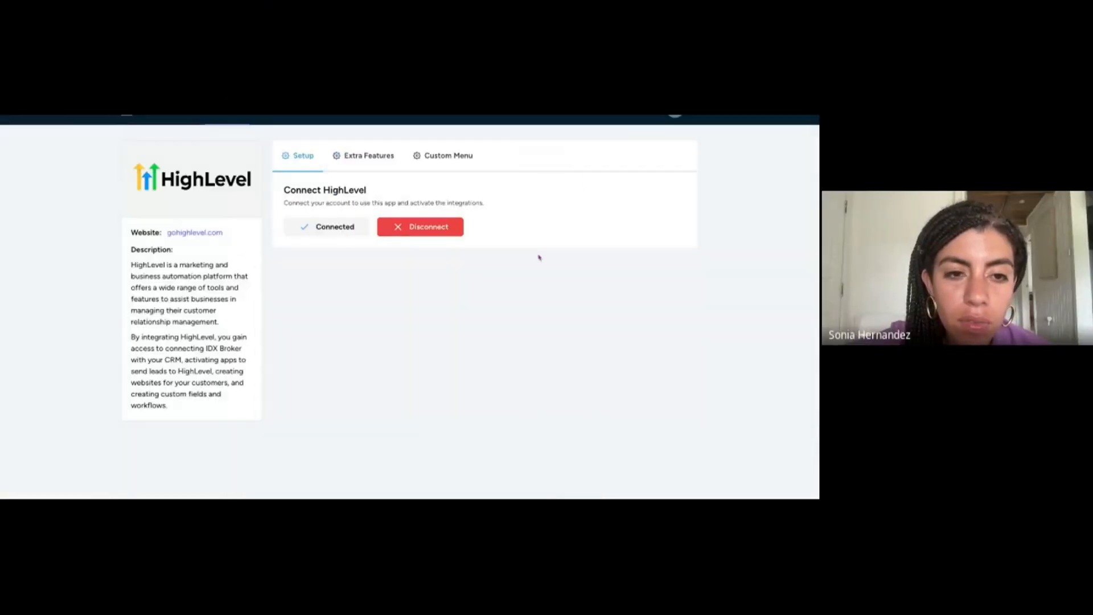
- Restrict extra features to a custom sub-account list, save, and copy the install script
click(369, 156)
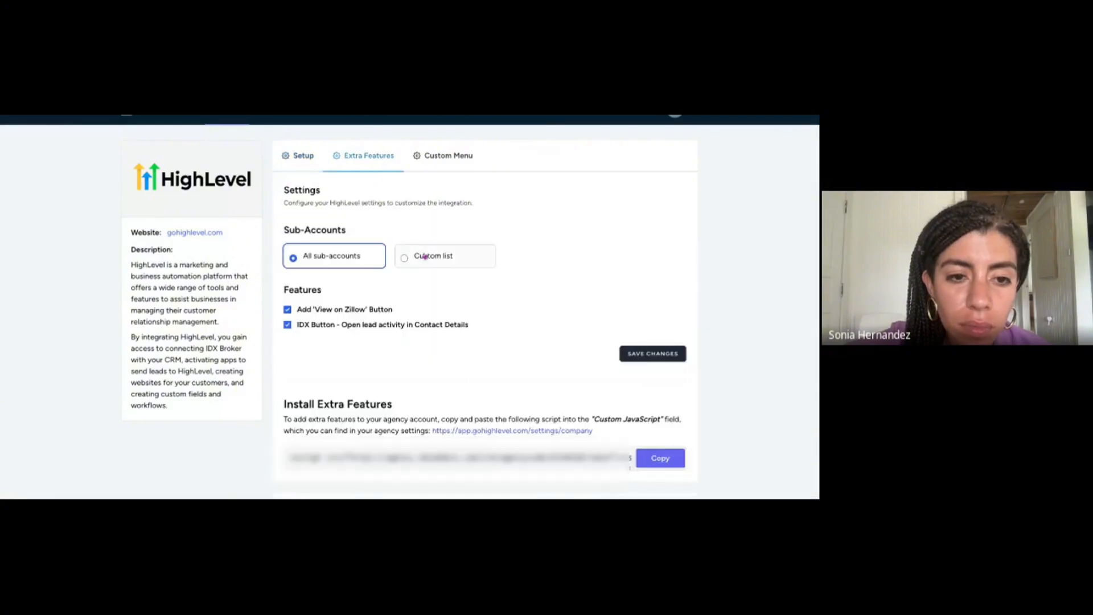
click(404, 255)
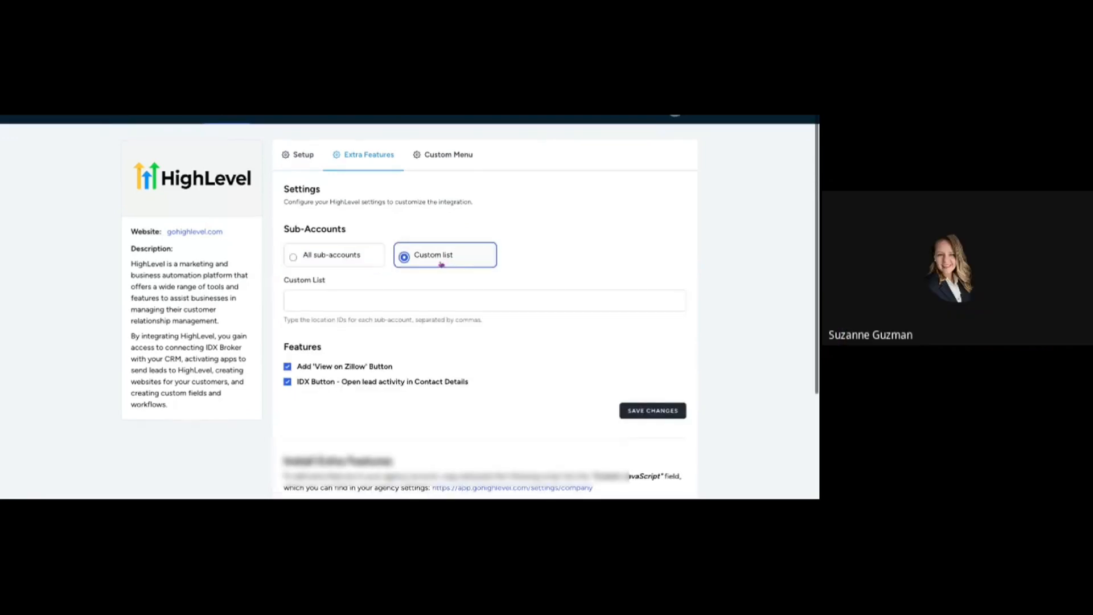
click(292, 252)
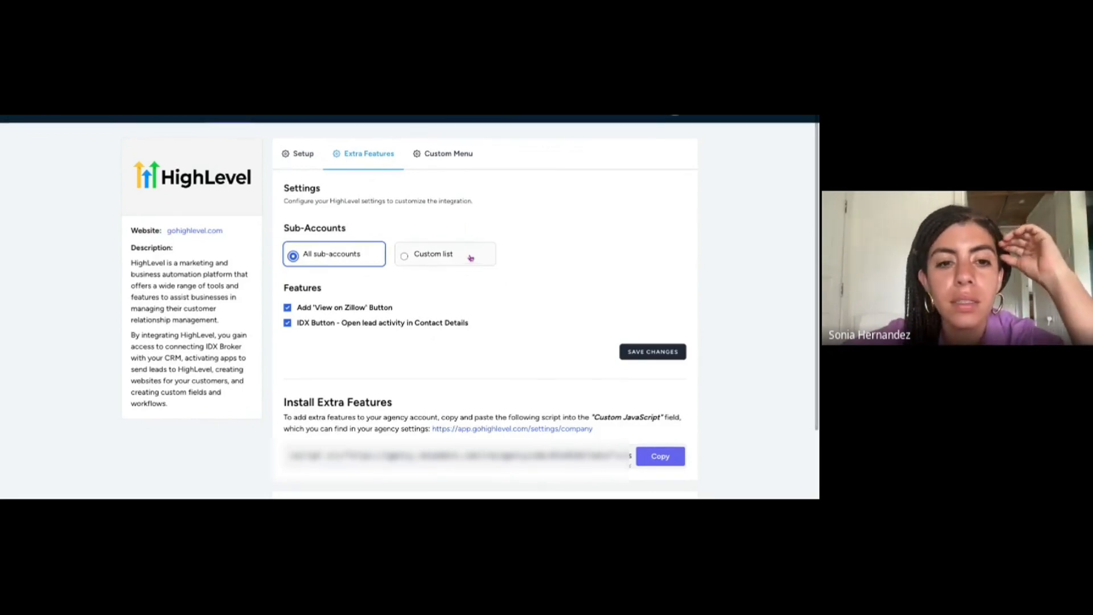
click(405, 254)
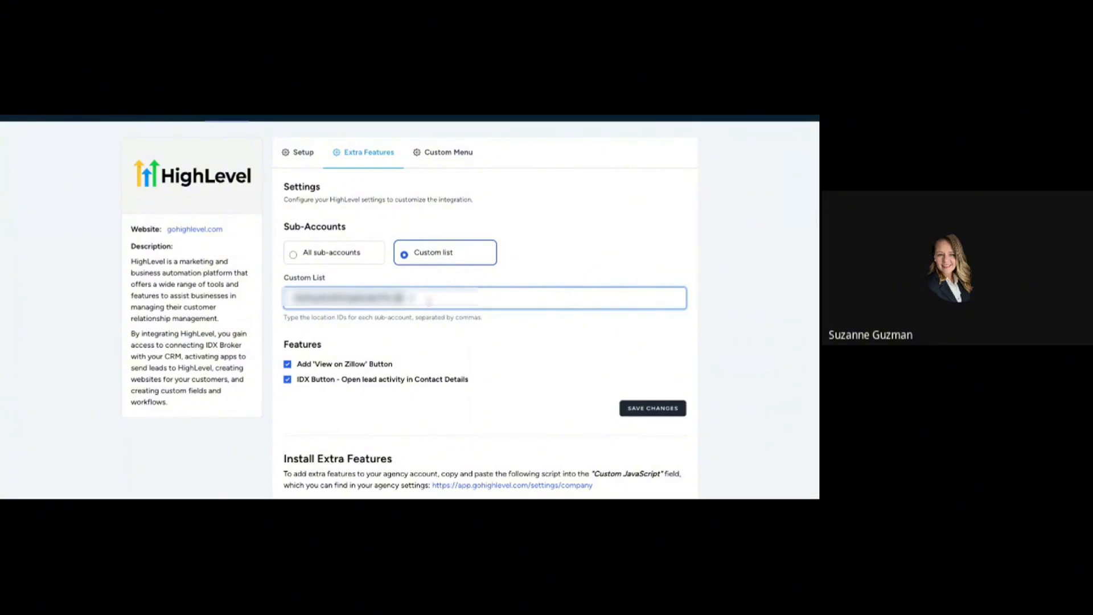
scroll(down, 3)
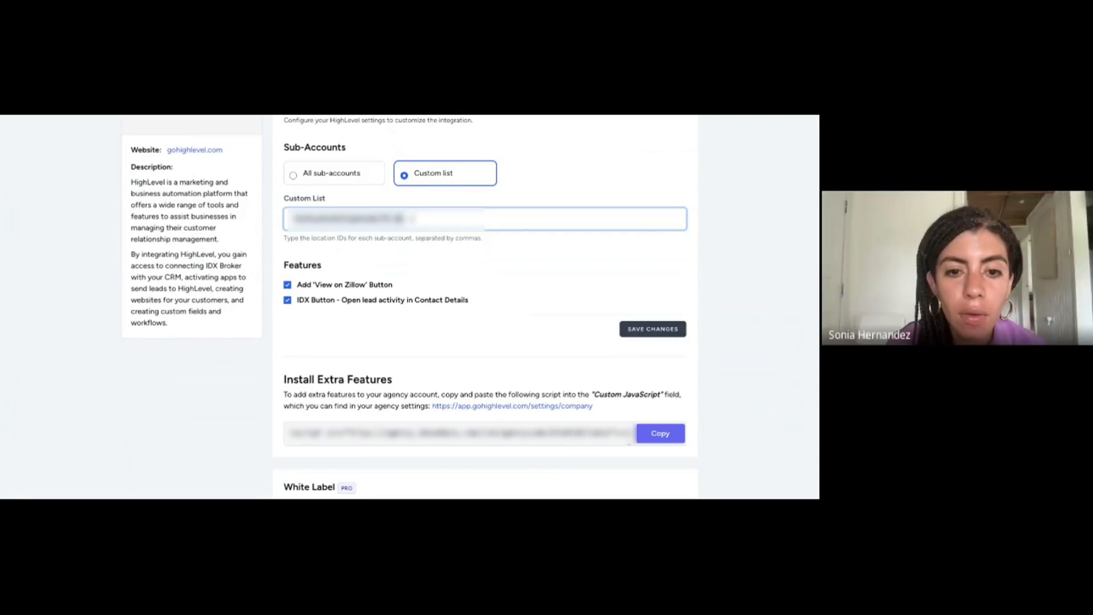
click(651, 328)
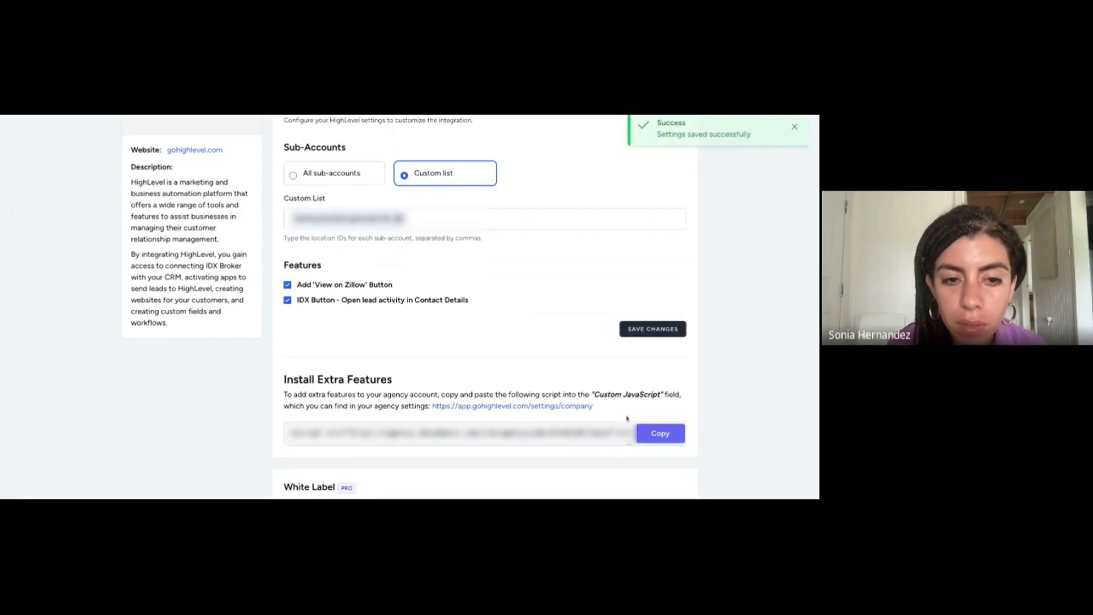
click(659, 433)
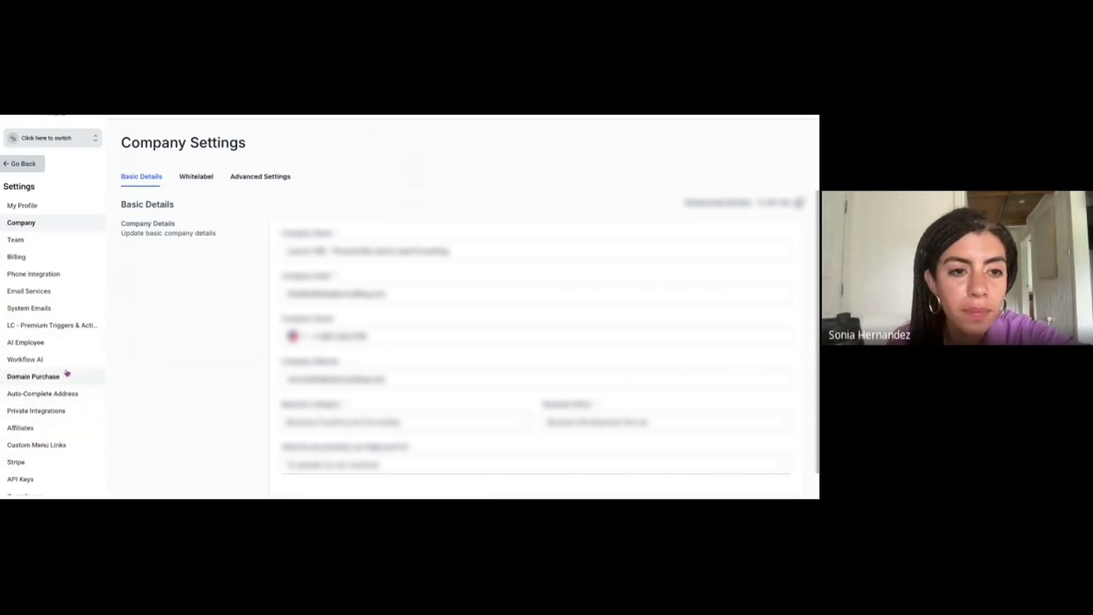
- Paste the install script into Whitelabel Custom JS and save, confirming the third-party warning
click(195, 175)
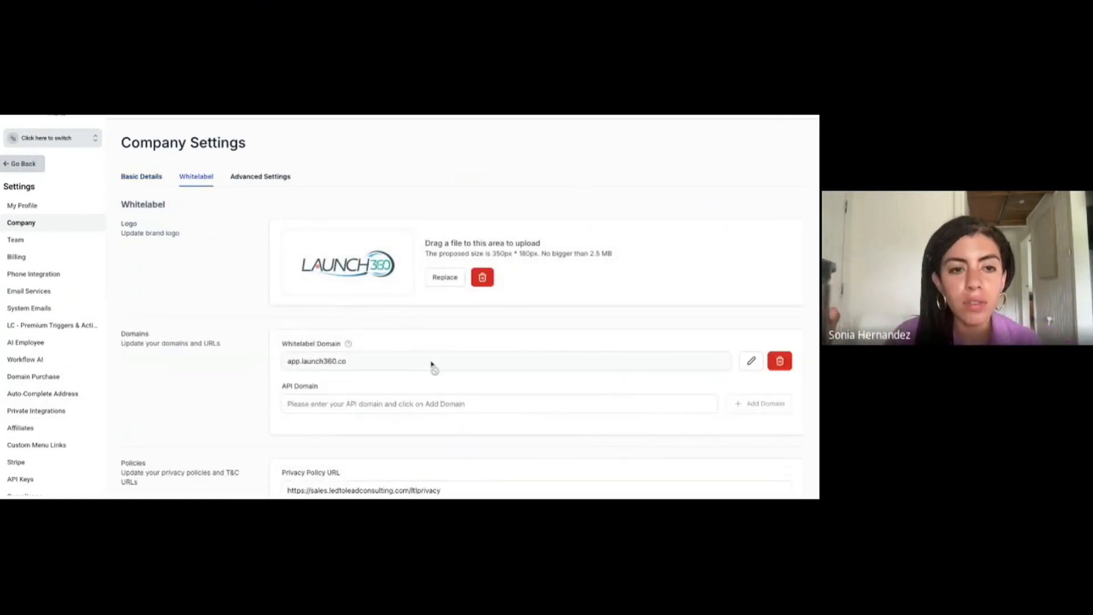
scroll(down, 3)
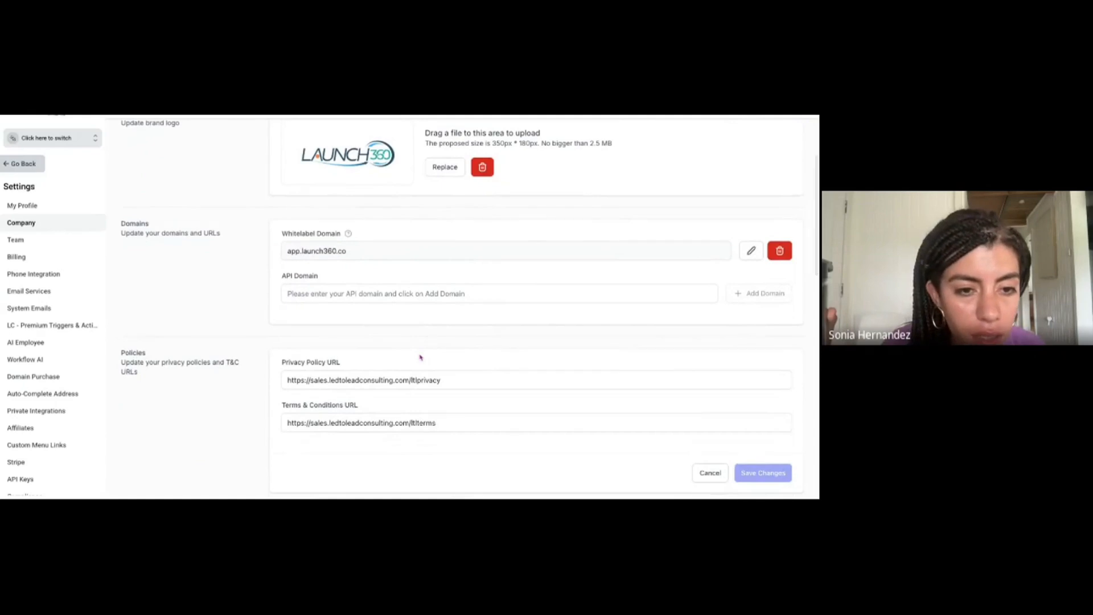
scroll(down, 3)
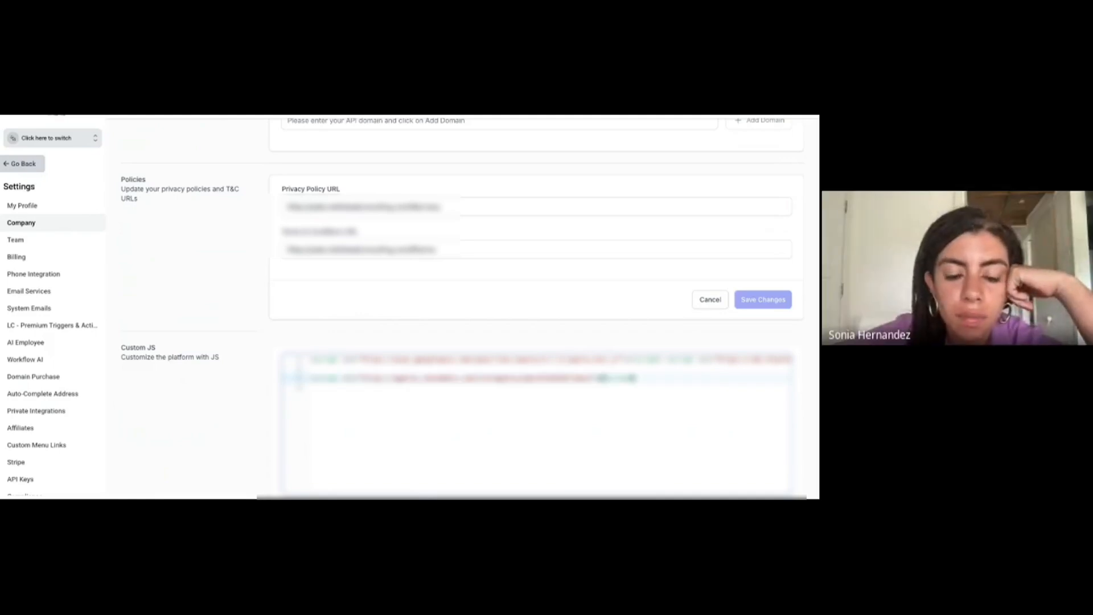
scroll(down, 3)
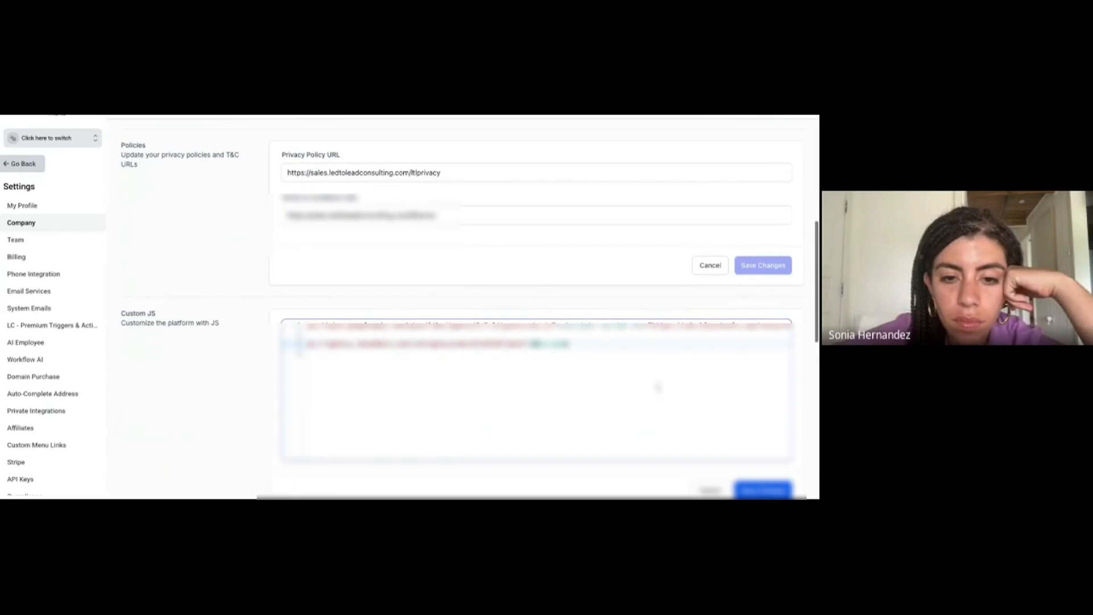
click(761, 489)
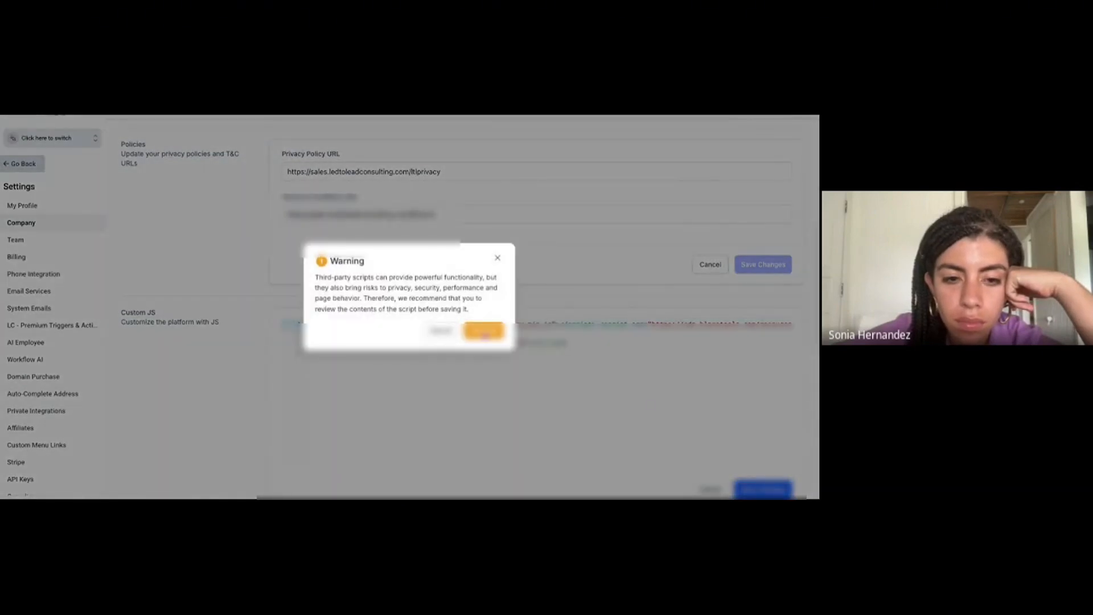
click(483, 331)
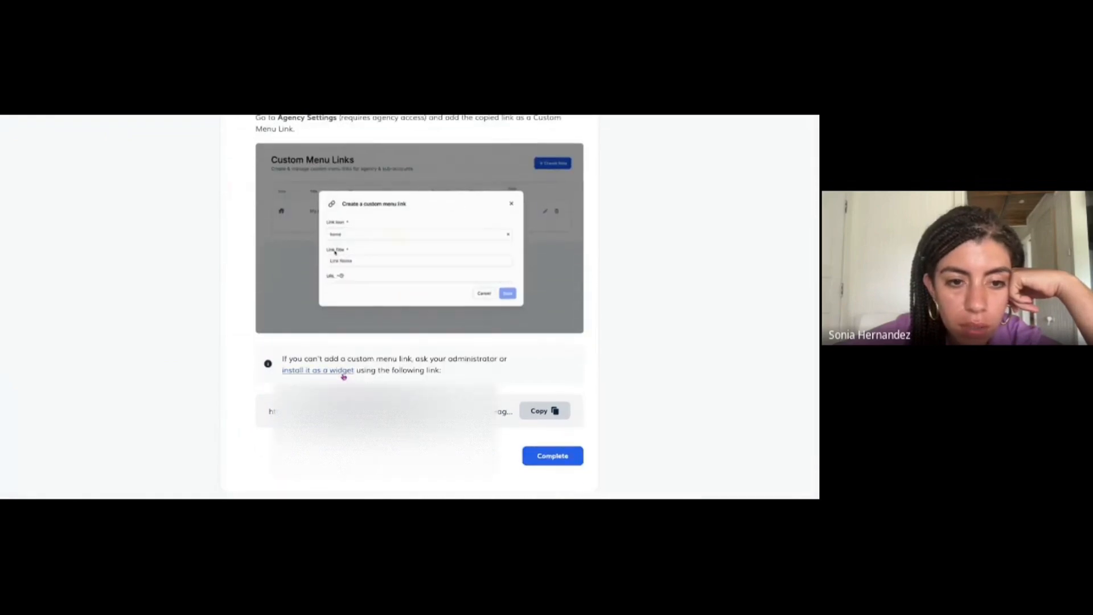
- Complete the dashboard setup tutorial and dismiss the Congratulations dialog
click(551, 455)
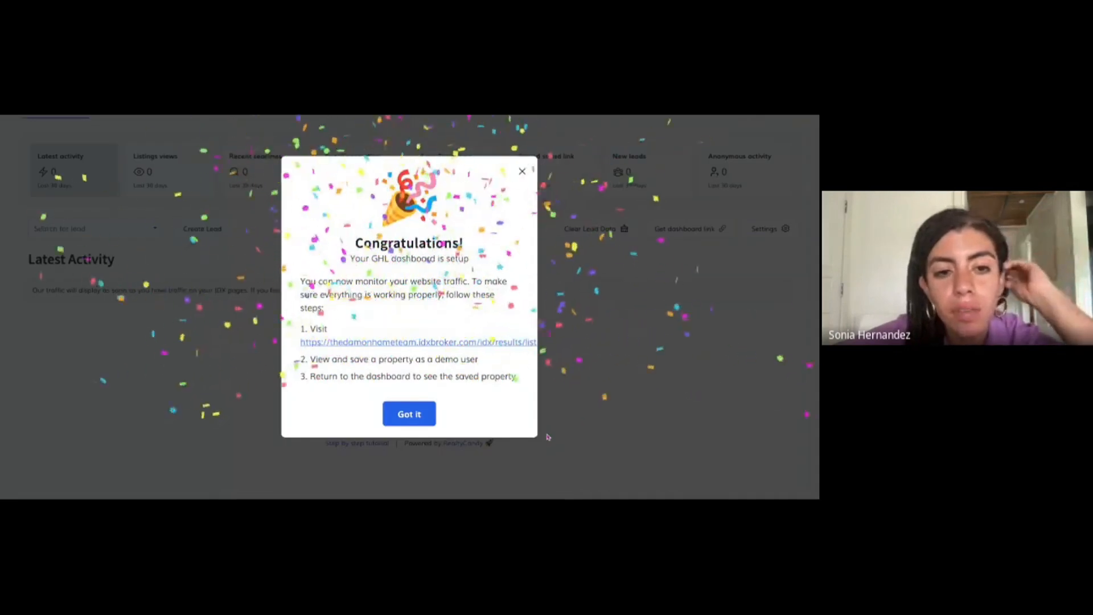
click(409, 413)
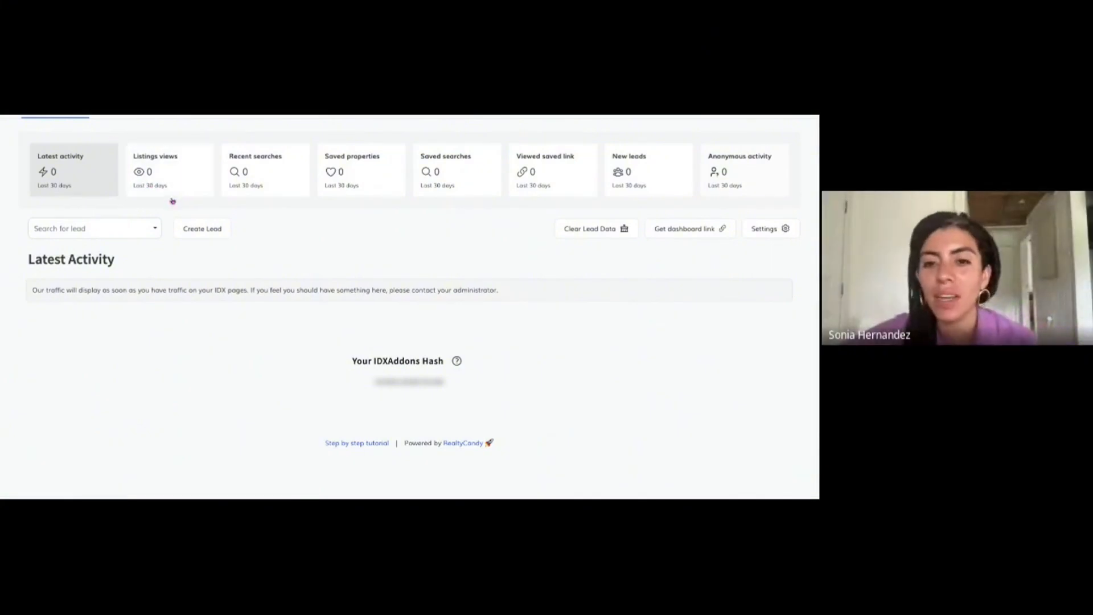
mouse_move(459, 261)
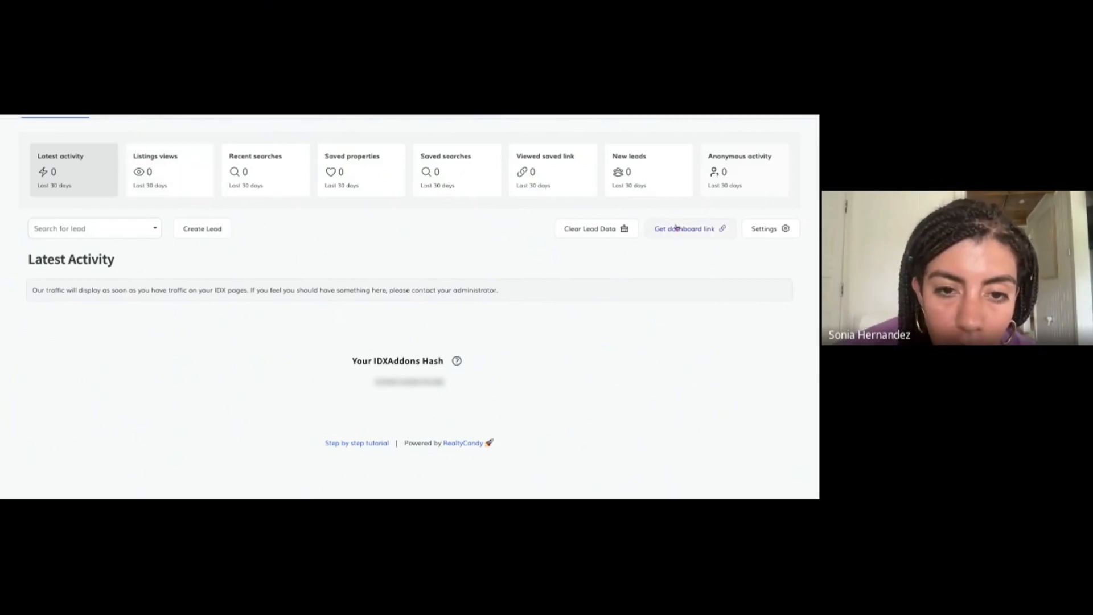
- Copy the dashboard widget link, review the widget install tutorial, and close the dialog
click(686, 228)
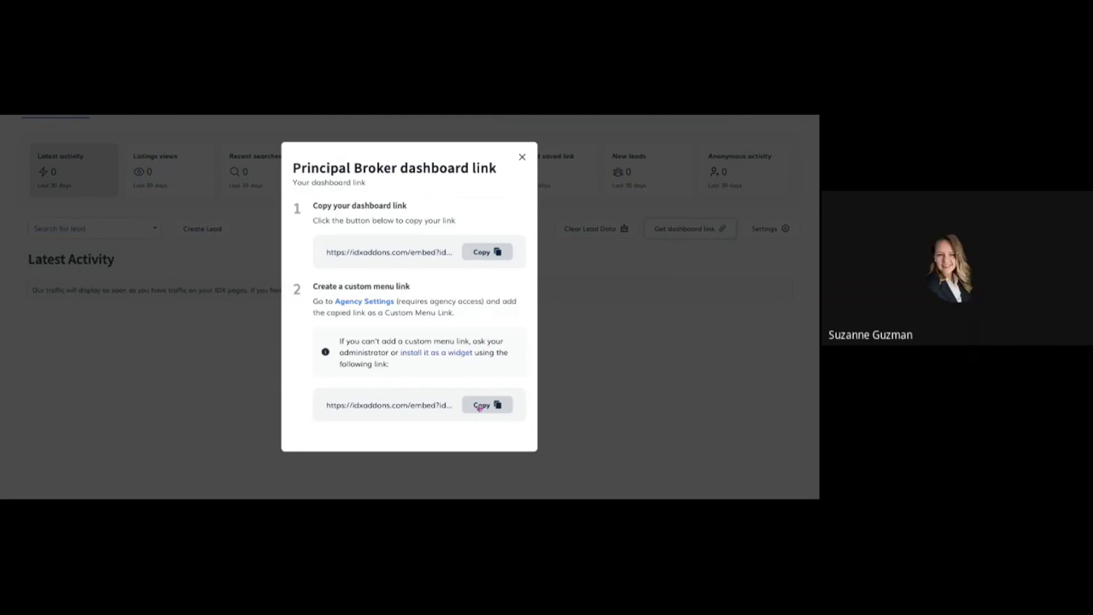
click(487, 405)
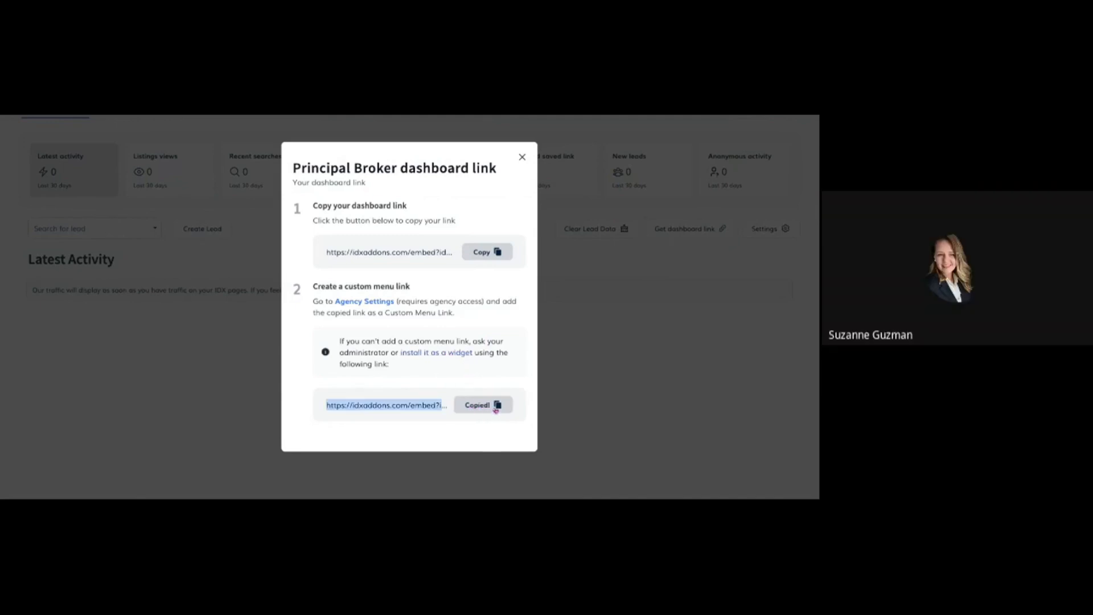
click(436, 352)
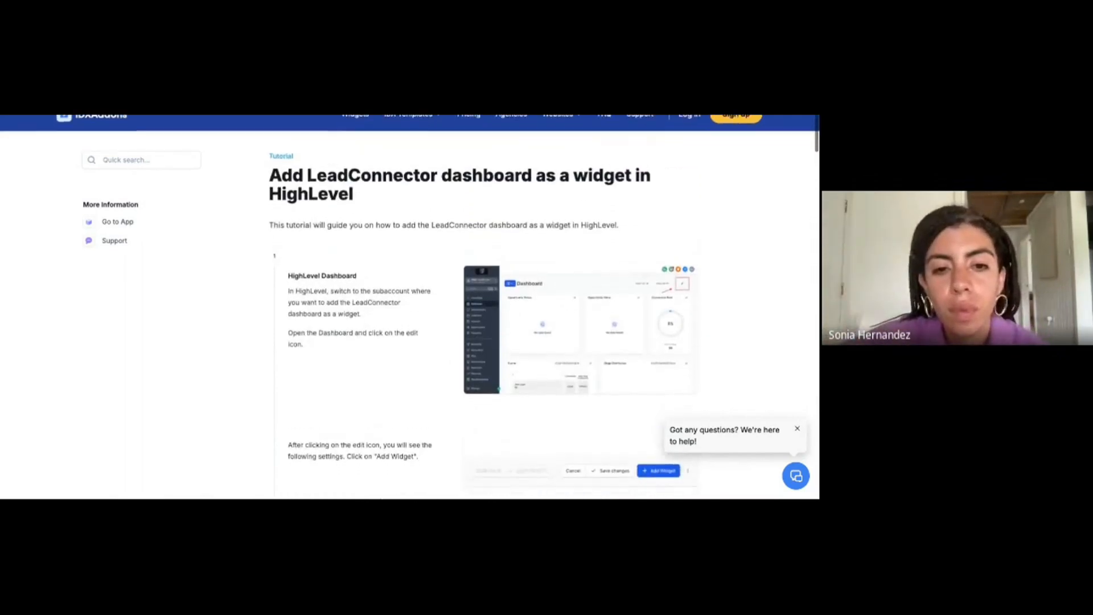
scroll(down, 3)
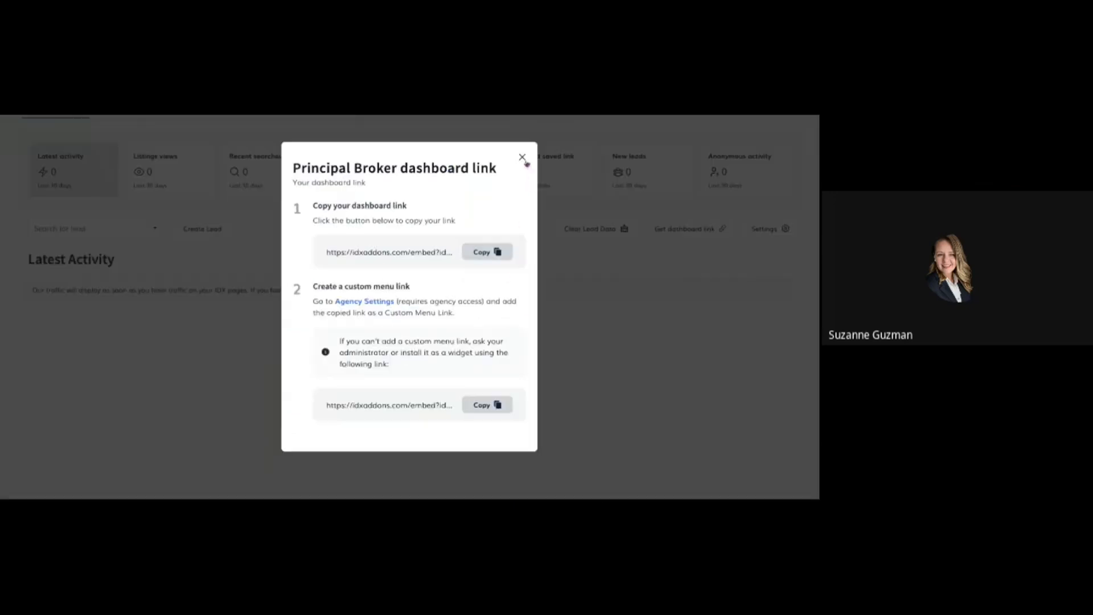
click(521, 157)
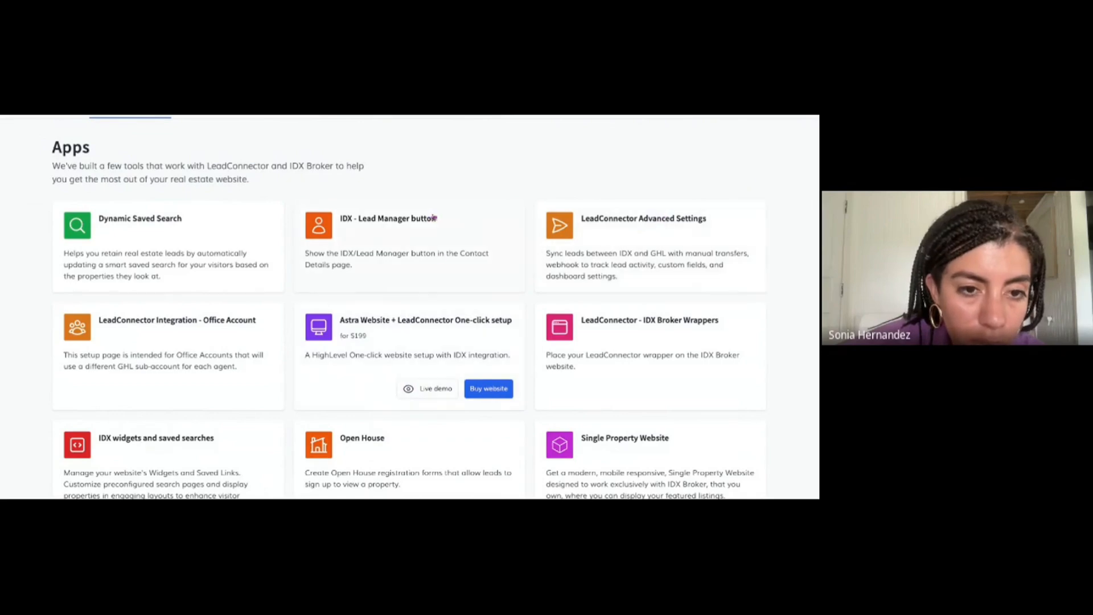
- Locate Workflow Snapshot in the Apps list and copy its snapshot link
scroll(down, 3)
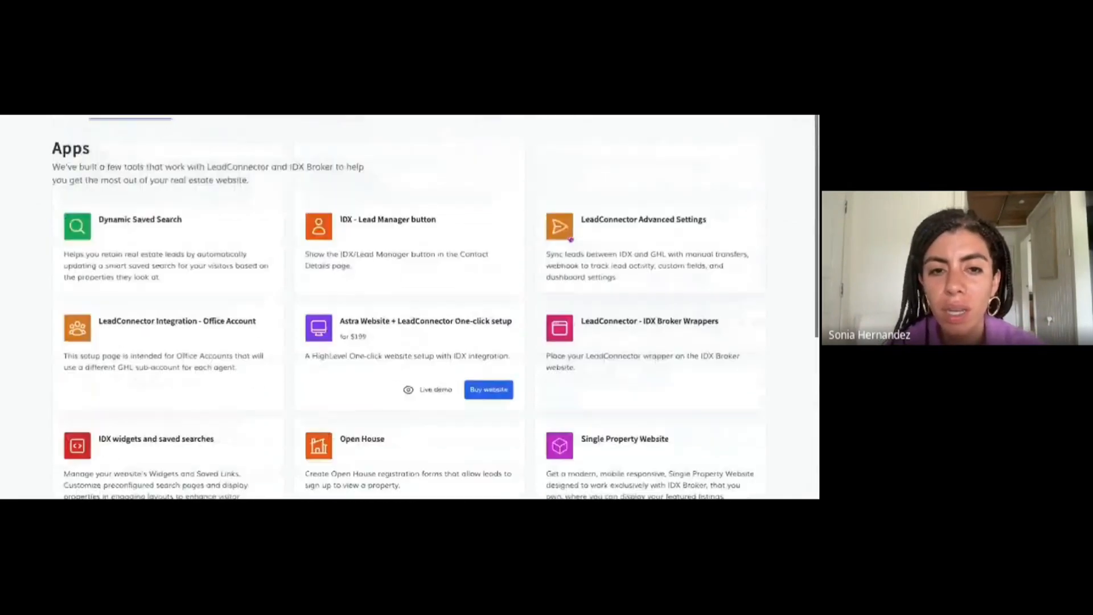
scroll(down, 3)
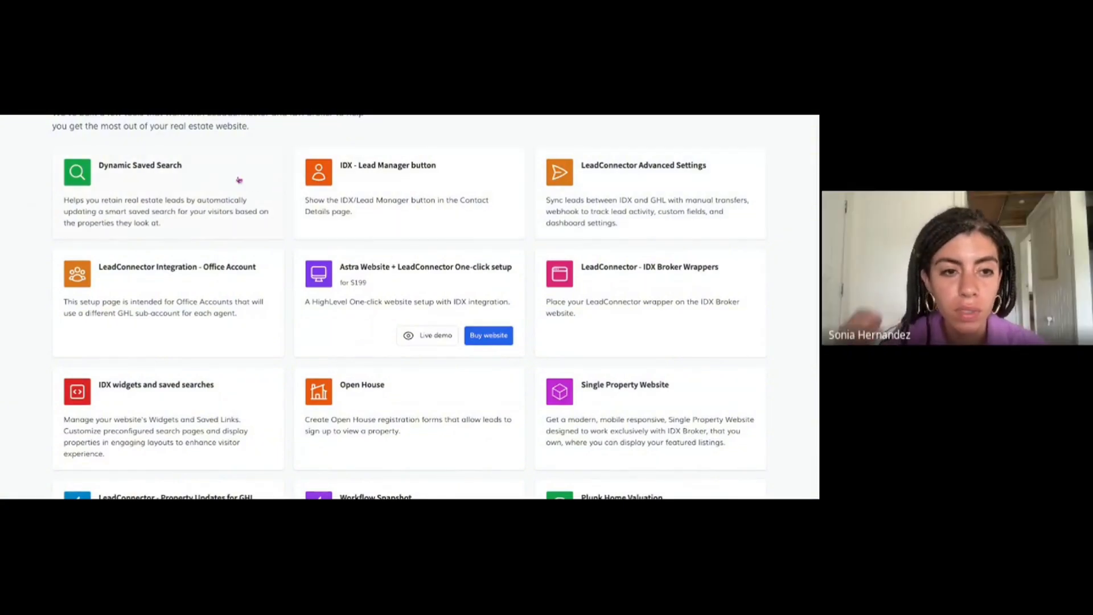
scroll(down, 3)
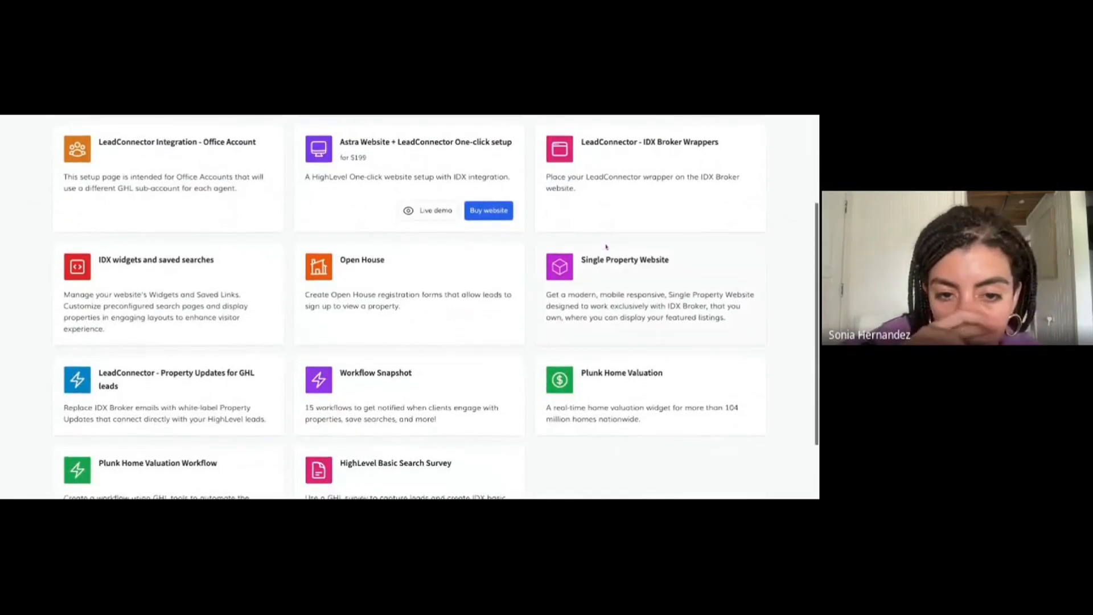
scroll(down, 3)
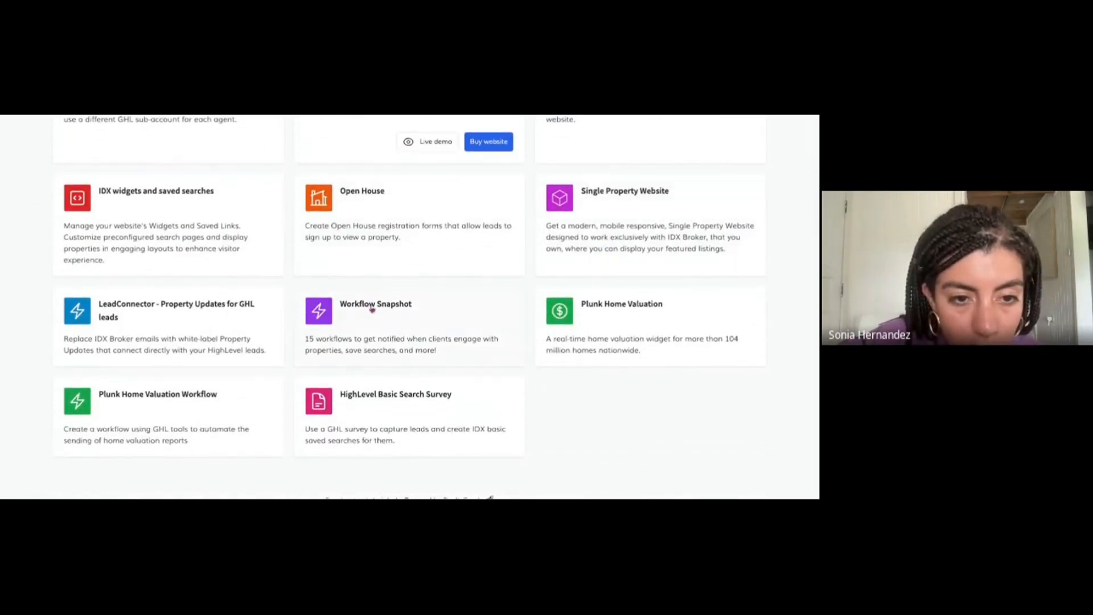
click(374, 302)
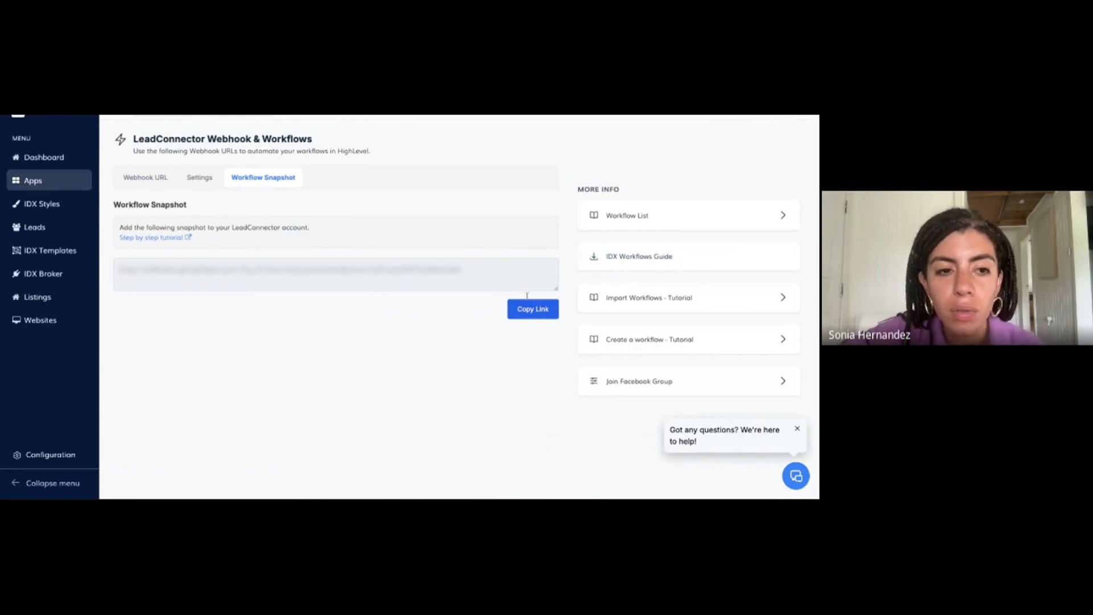
click(533, 308)
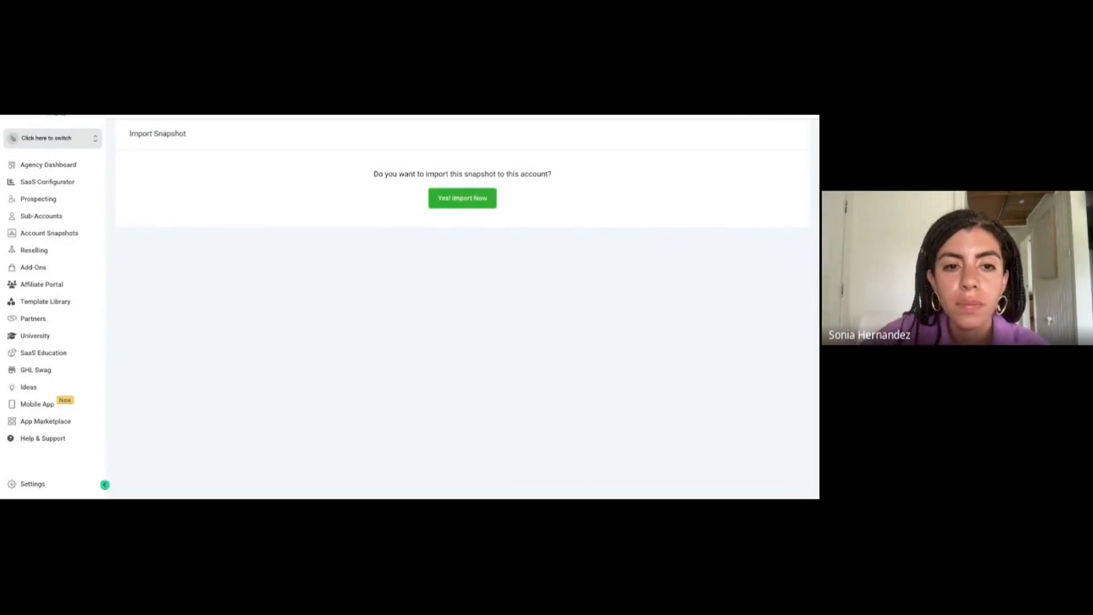
- Confirm 'Yes! Import Now' for the snapshot, then go into the client sub-account's Basic Details
click(461, 198)
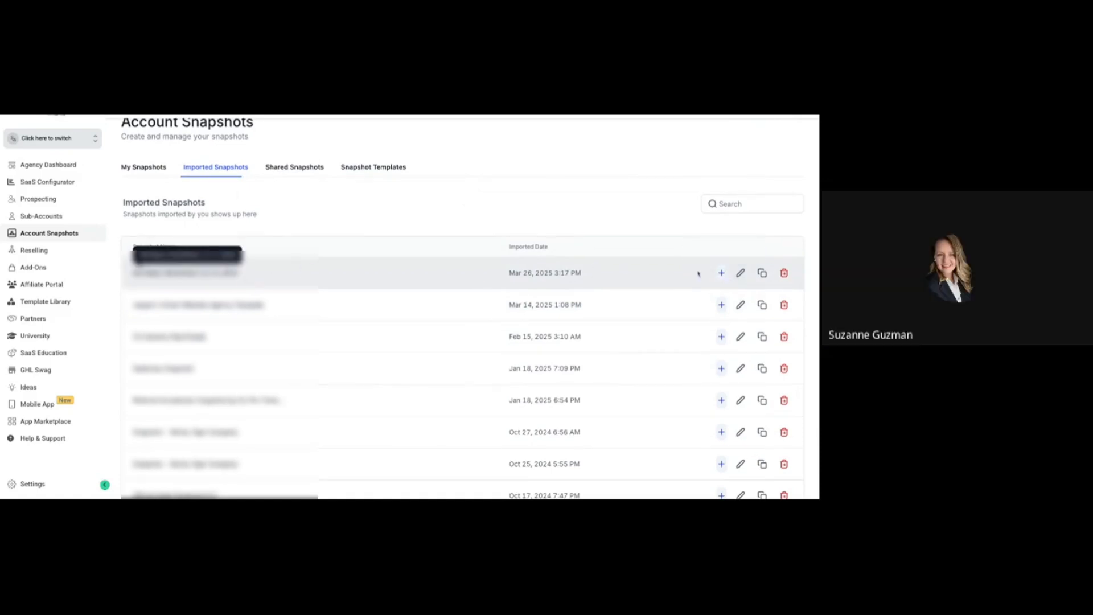
mouse_move(740, 272)
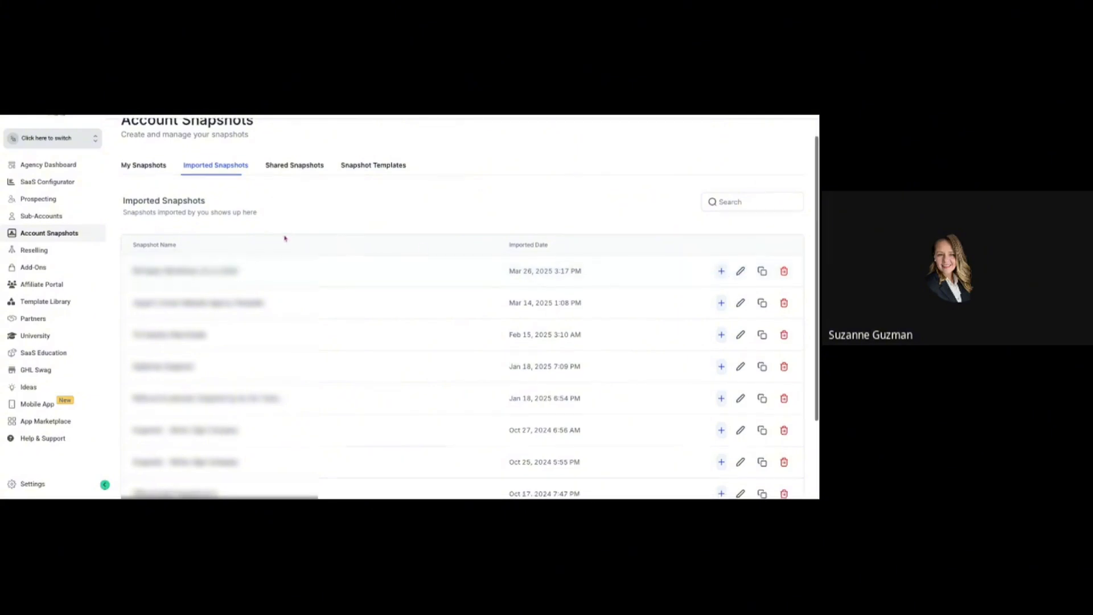
click(41, 215)
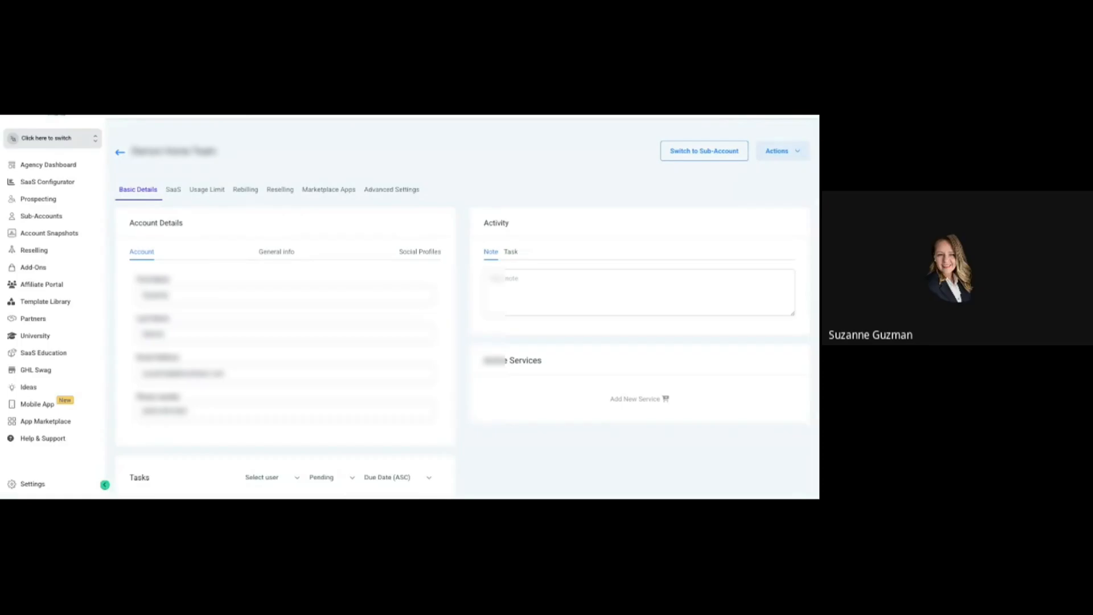
- Start Load Snapshot from the sub-account's Actions and select the IDX Basic Workflows snapshot
click(778, 150)
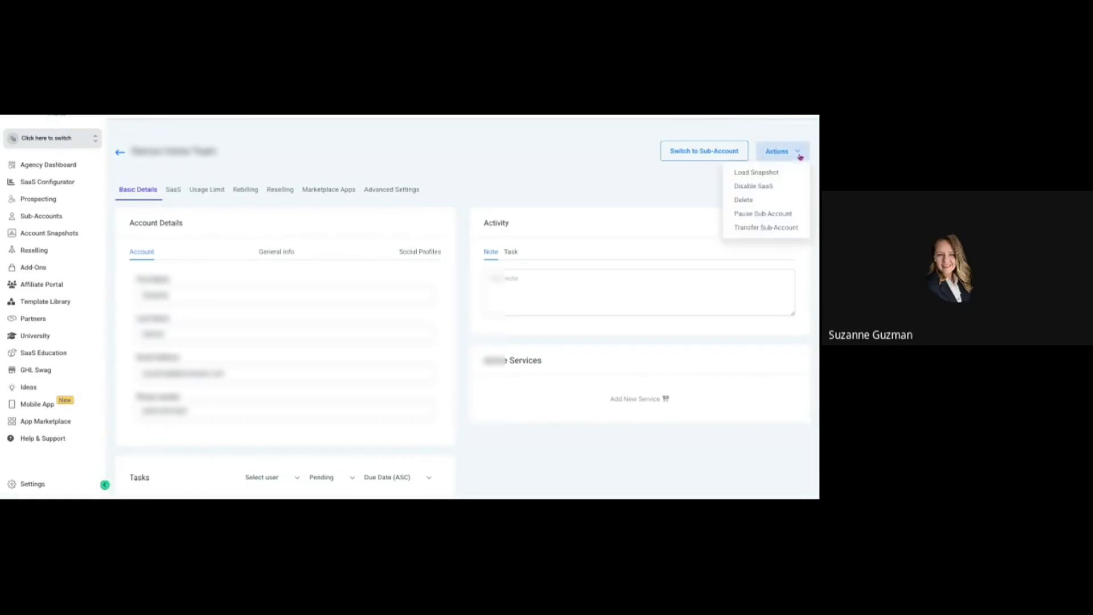
click(756, 172)
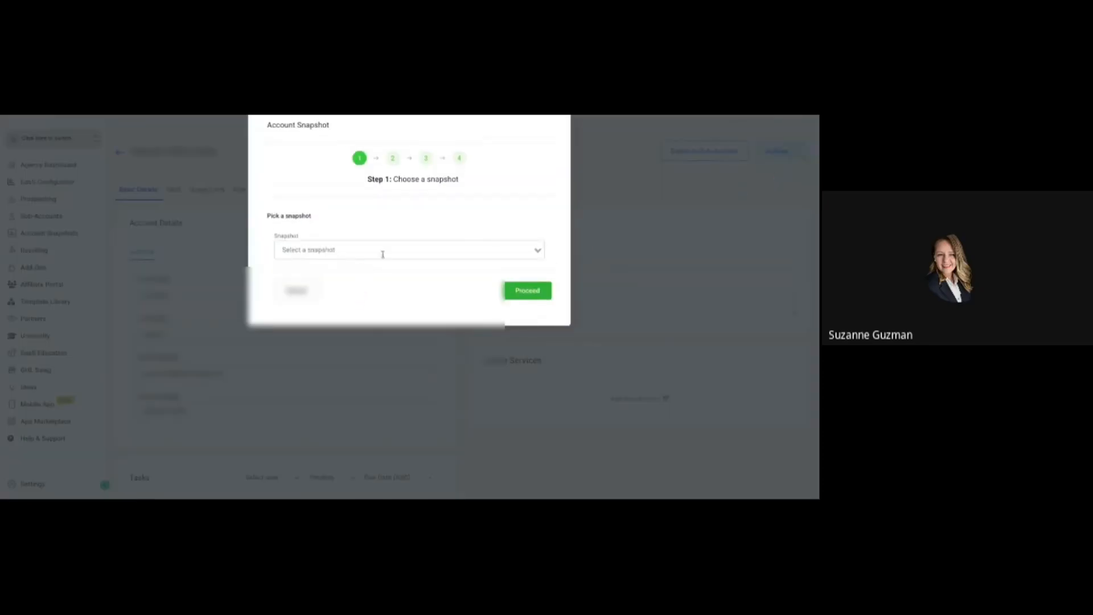
click(409, 250)
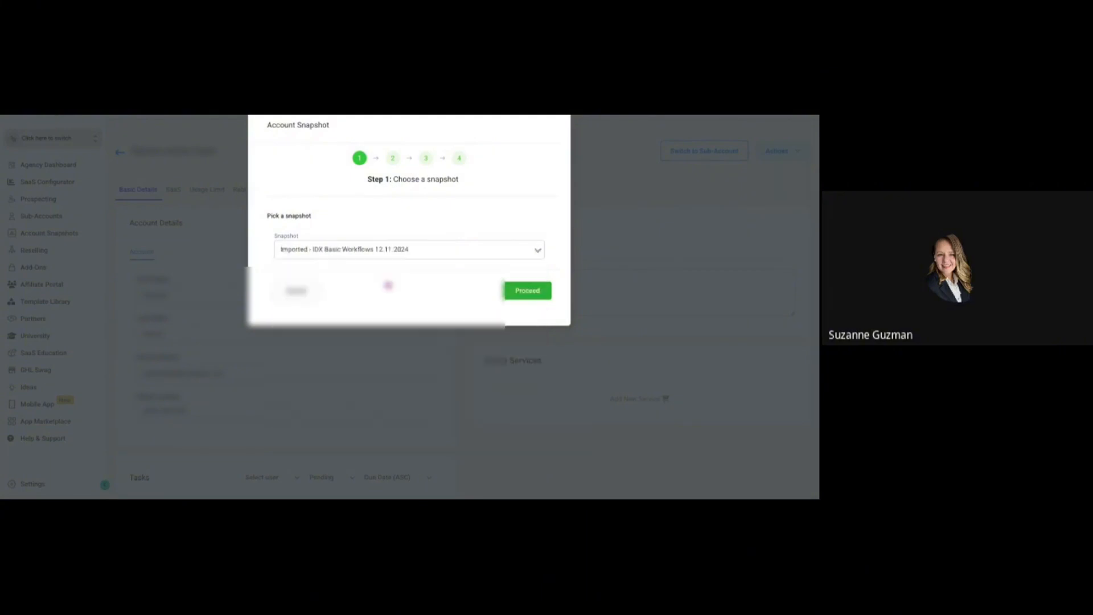
click(526, 290)
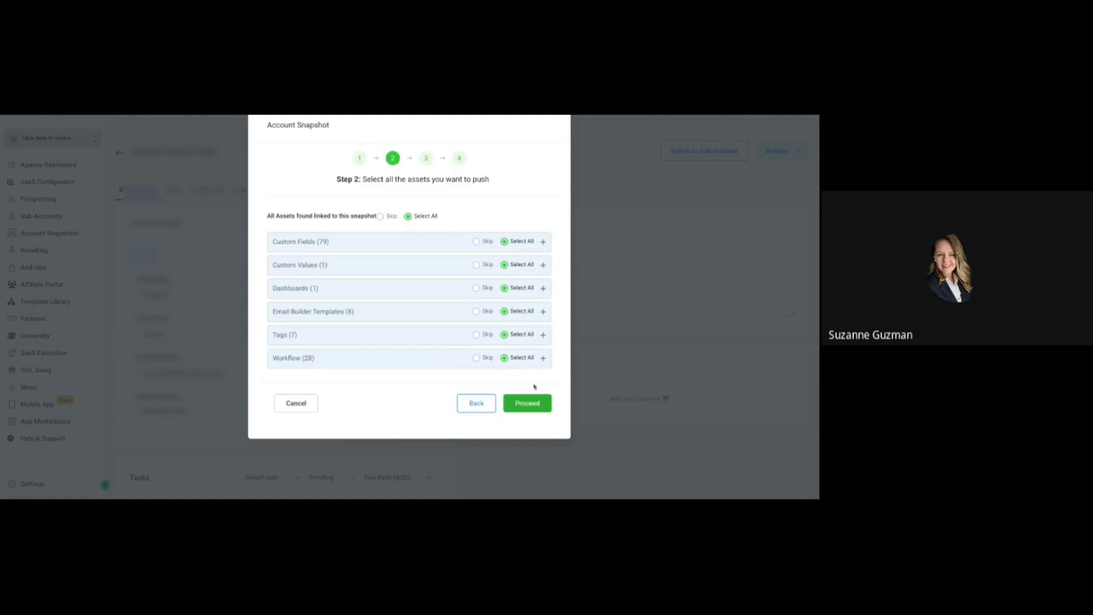
- Push all assets with no conflicts detected and acknowledge the snapshot copy has started
click(526, 403)
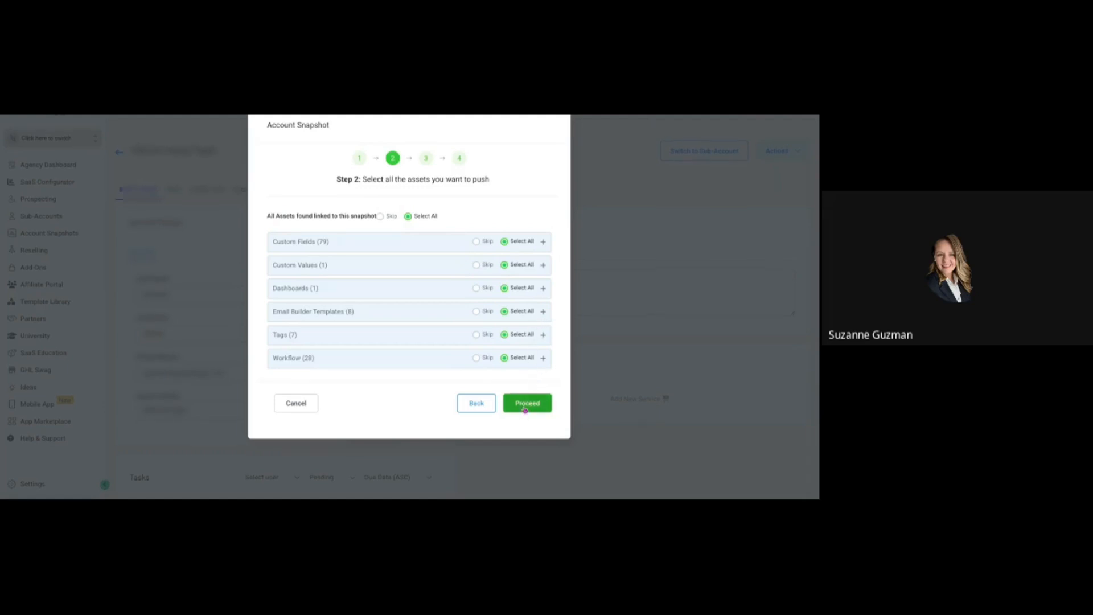
click(526, 403)
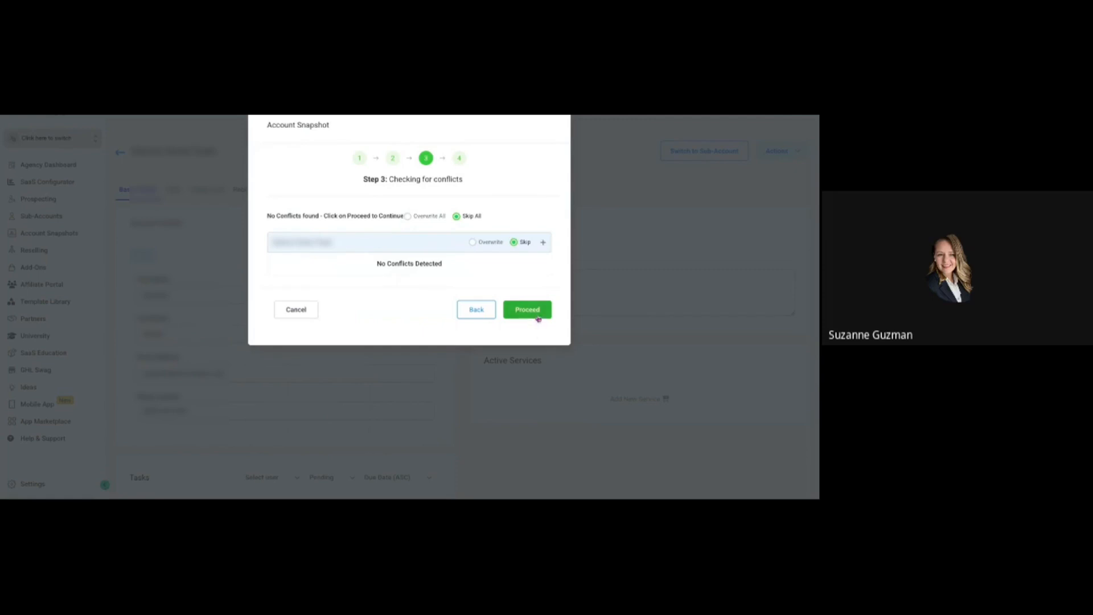
click(526, 309)
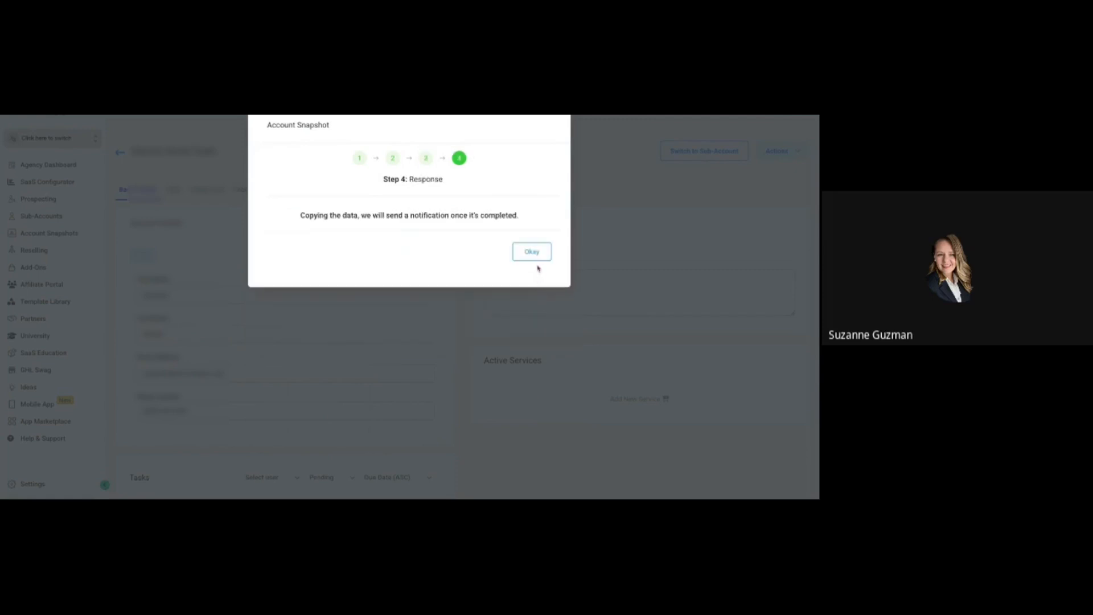
click(530, 250)
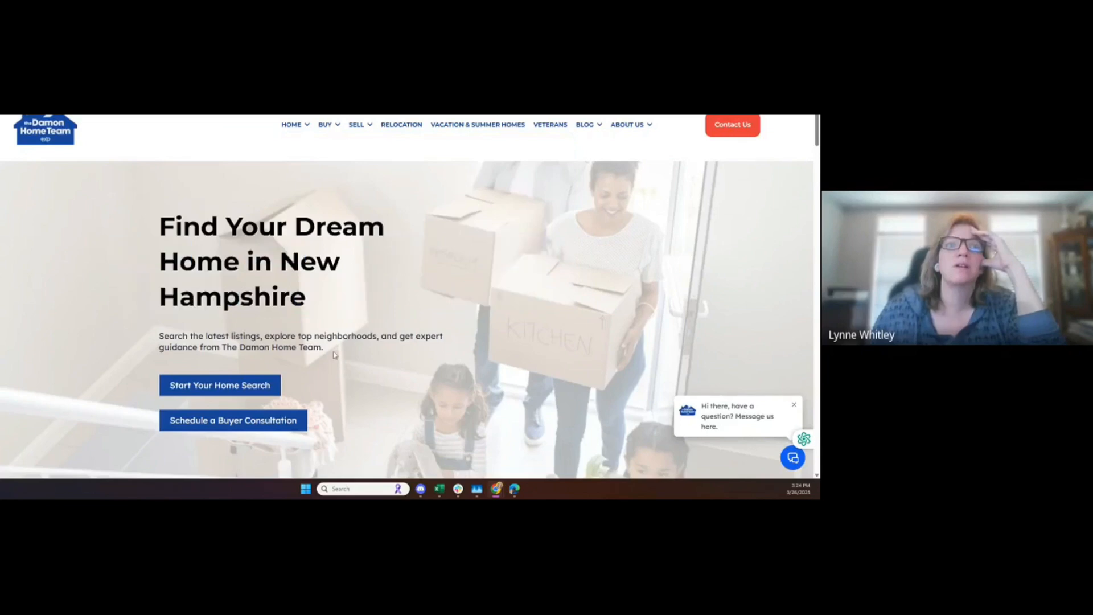
scroll(down, 3)
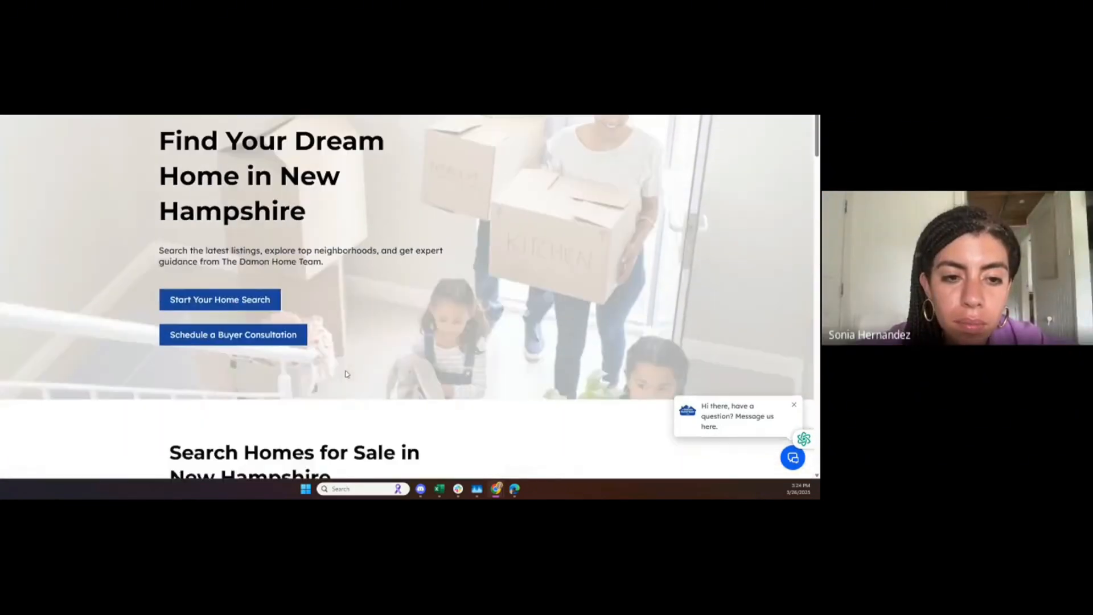
click(219, 299)
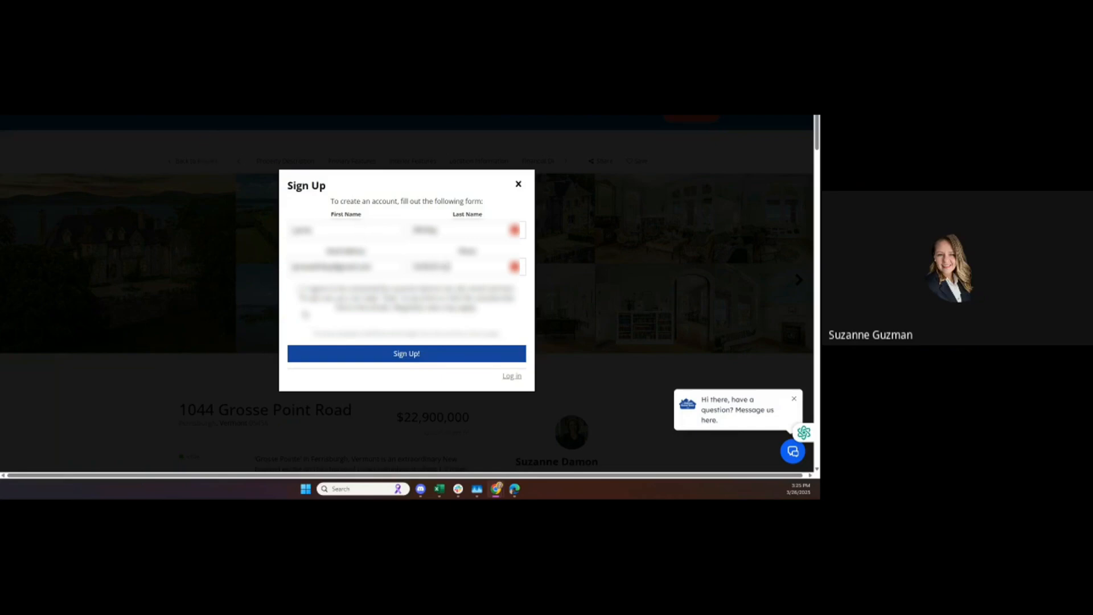
click(299, 290)
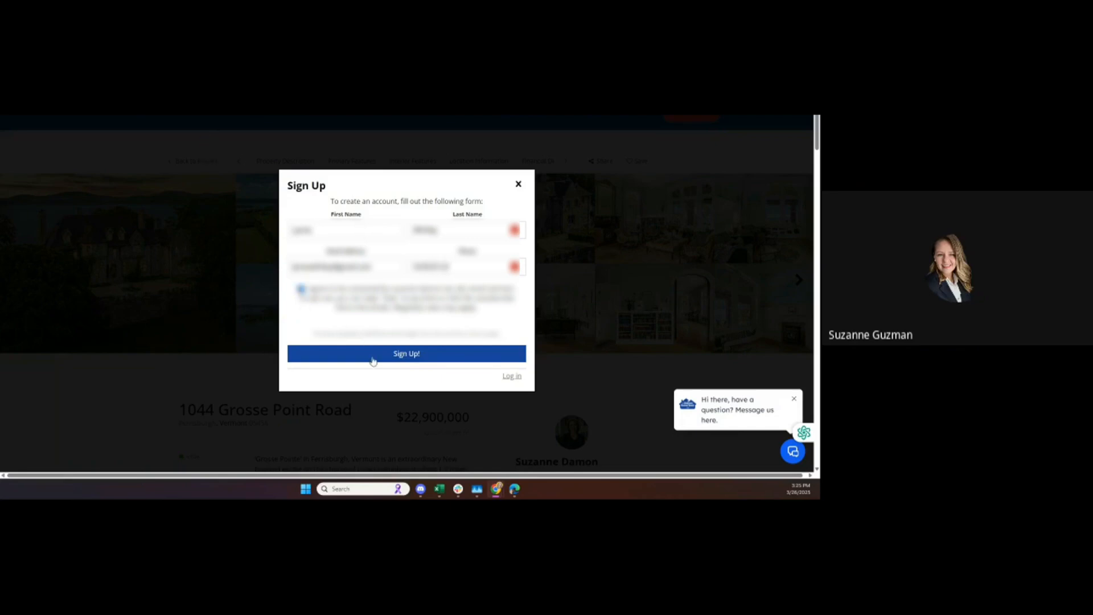
click(517, 183)
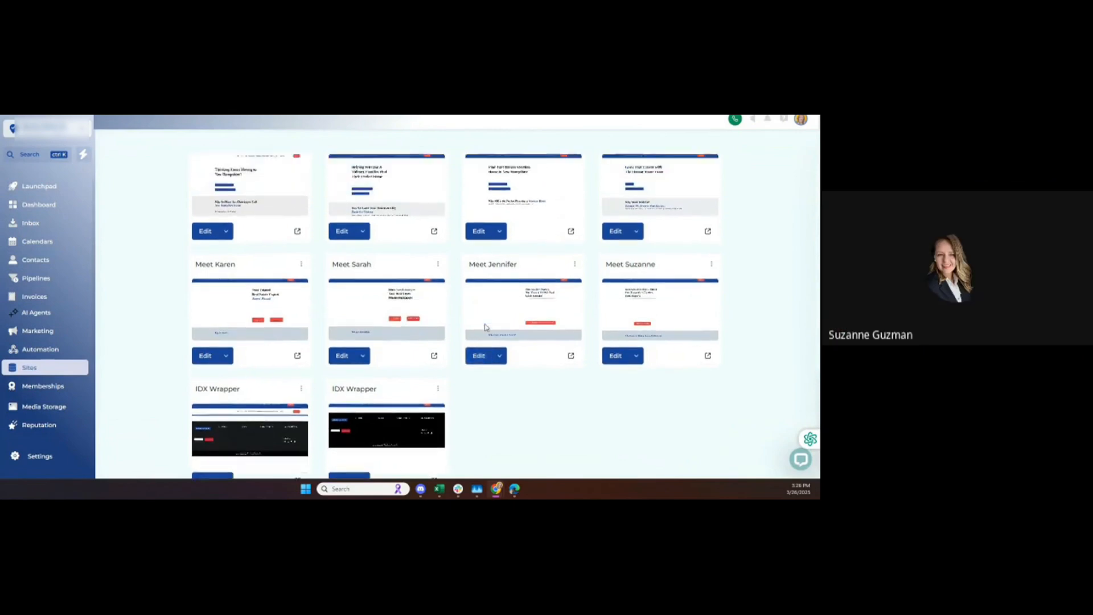
scroll(down, 3)
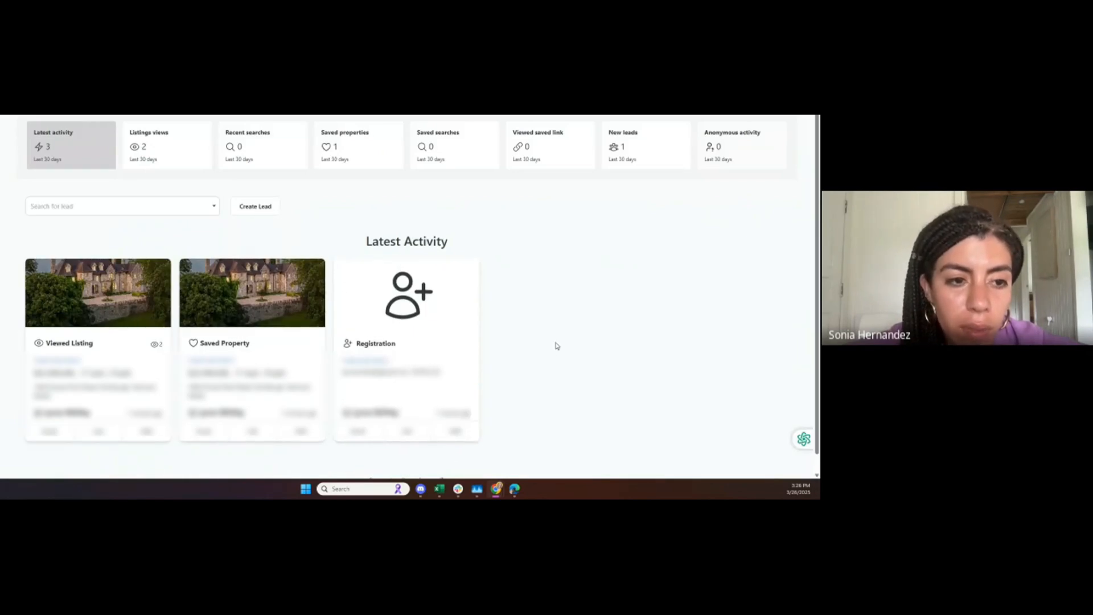
mouse_move(626, 321)
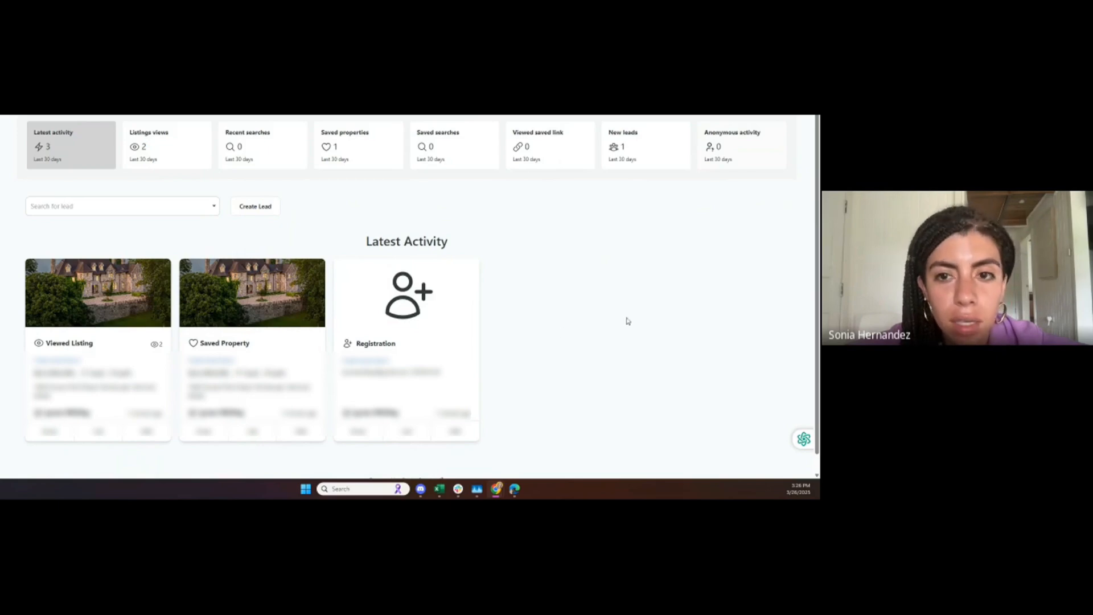
mouse_move(756, 438)
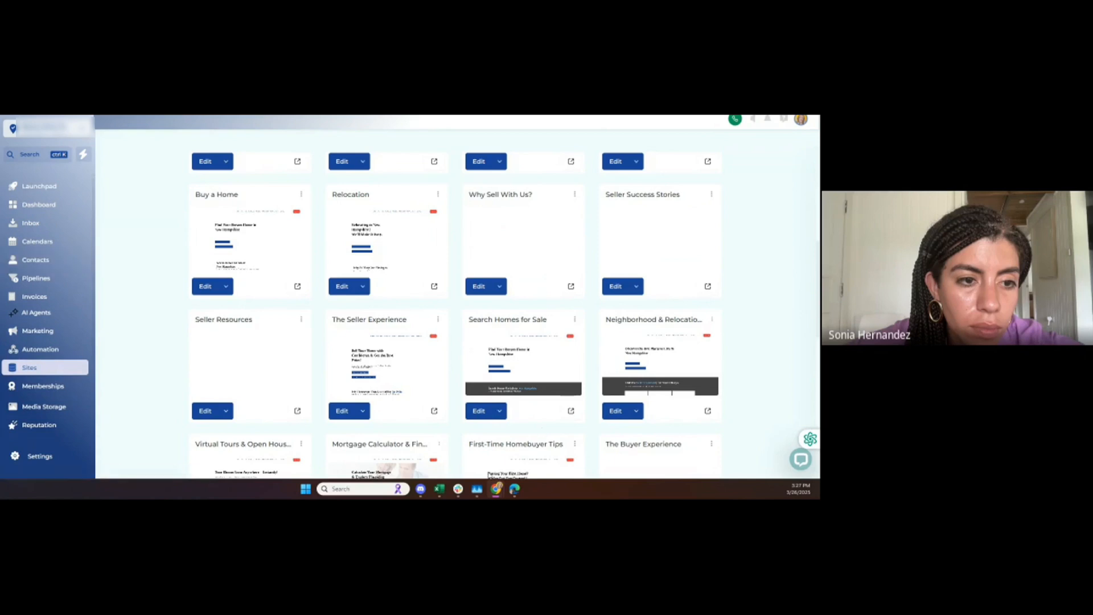
click(35, 259)
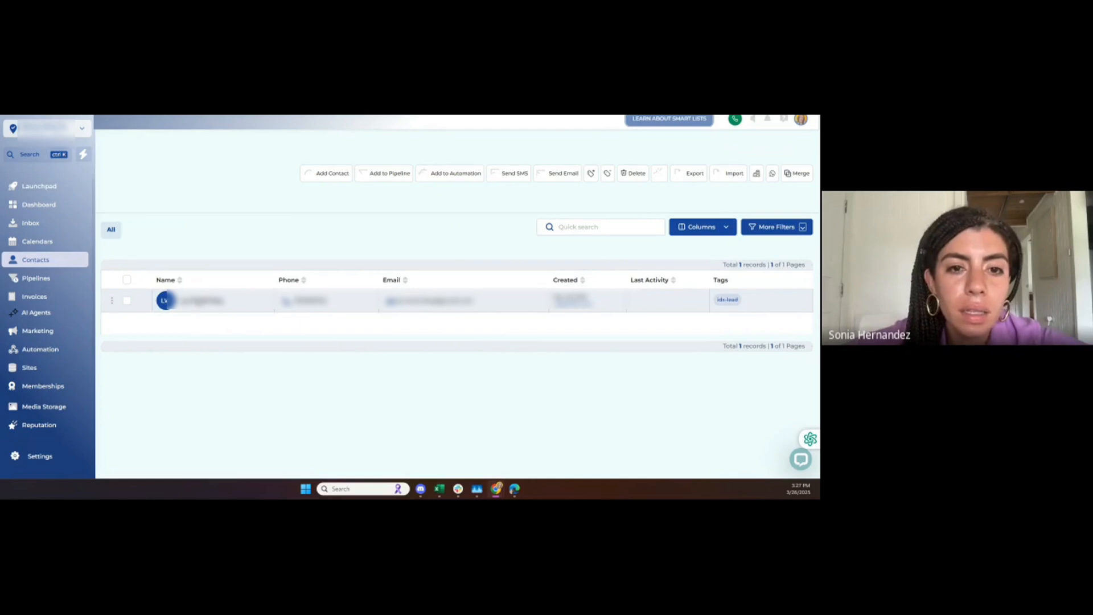
- Bring up the new idx-lead contact's record from the Contacts list
click(202, 299)
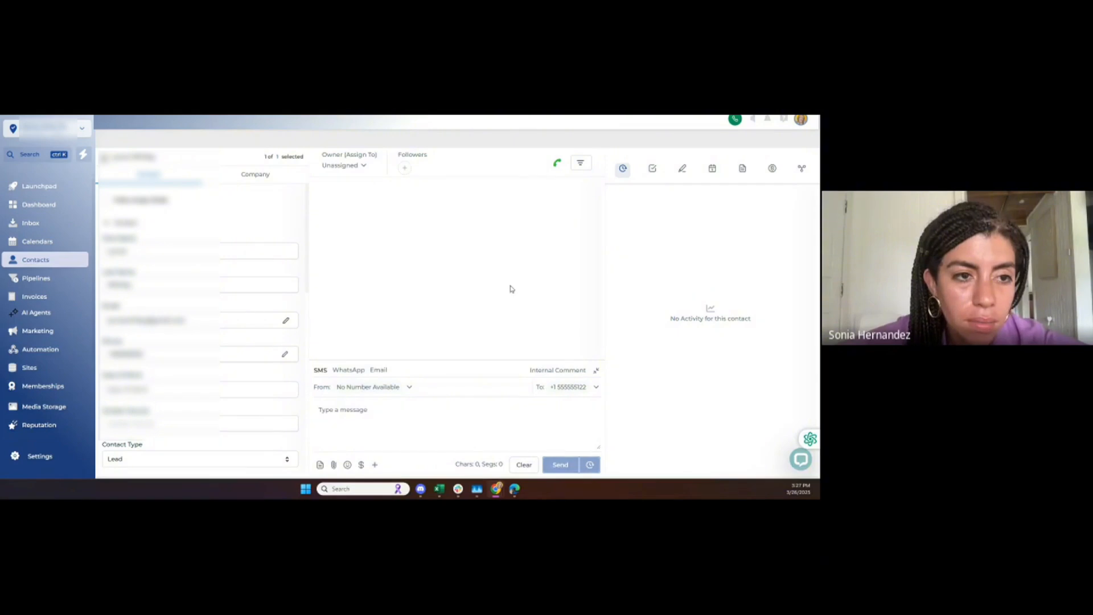
mouse_move(527, 241)
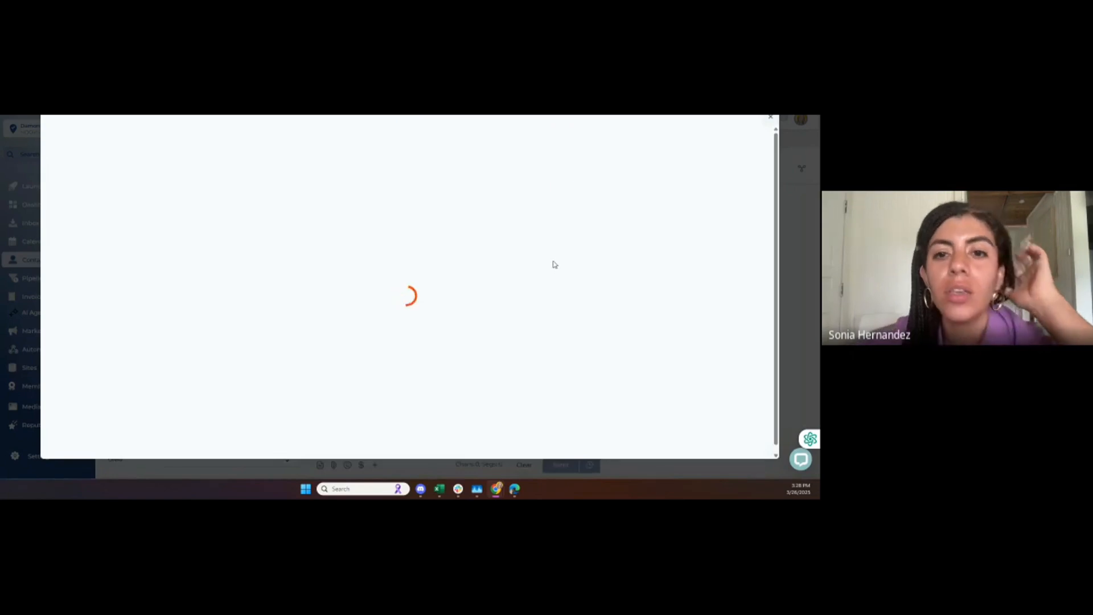
mouse_move(338, 305)
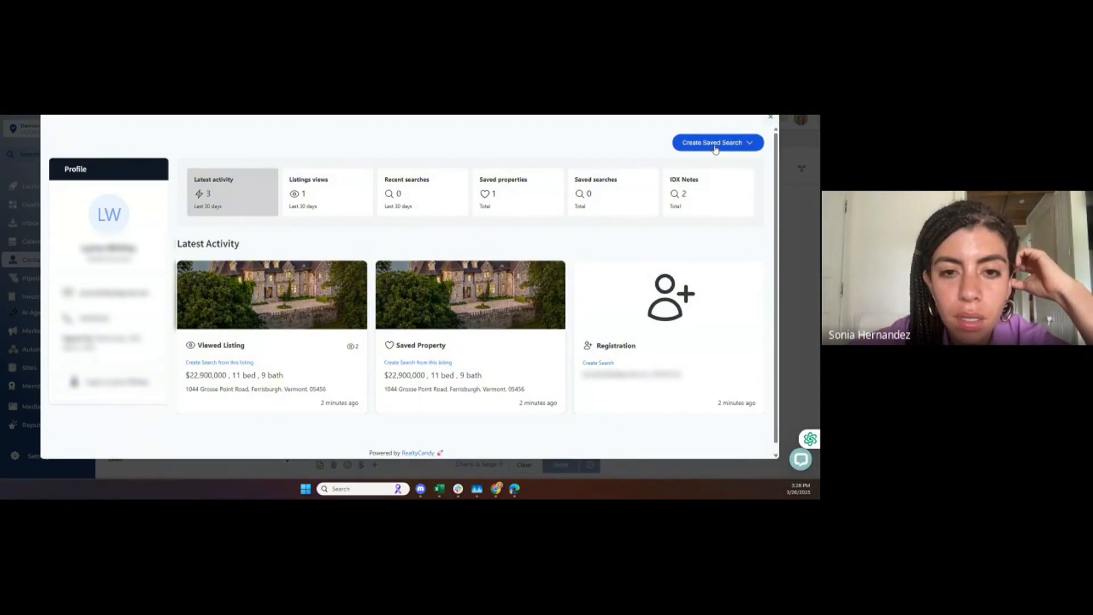
- Start a polygon saved search for the lead and look through its Save Search map form
click(716, 143)
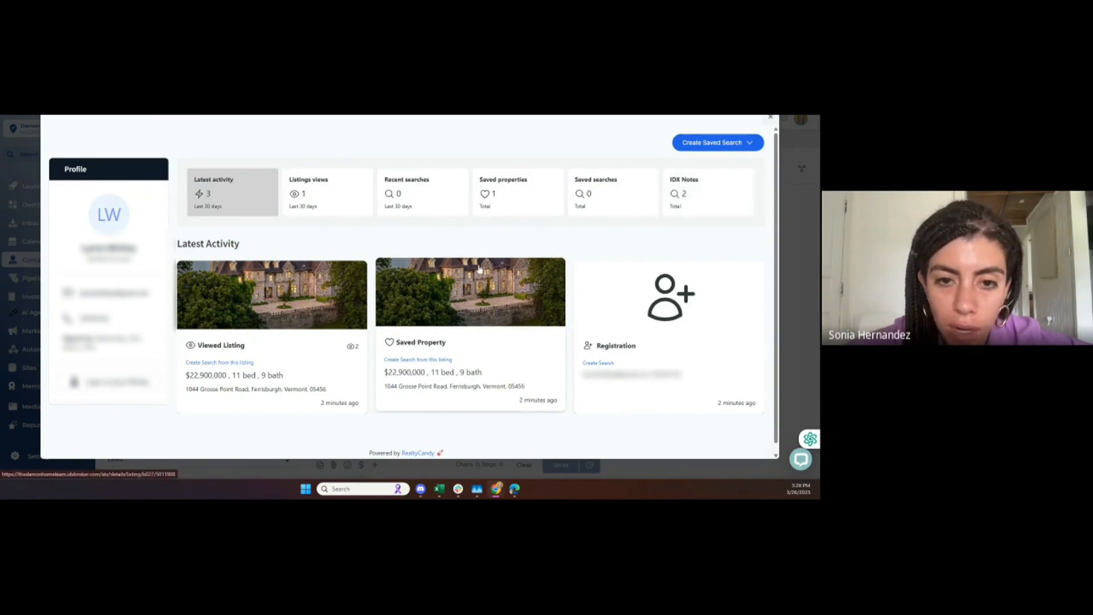
click(717, 142)
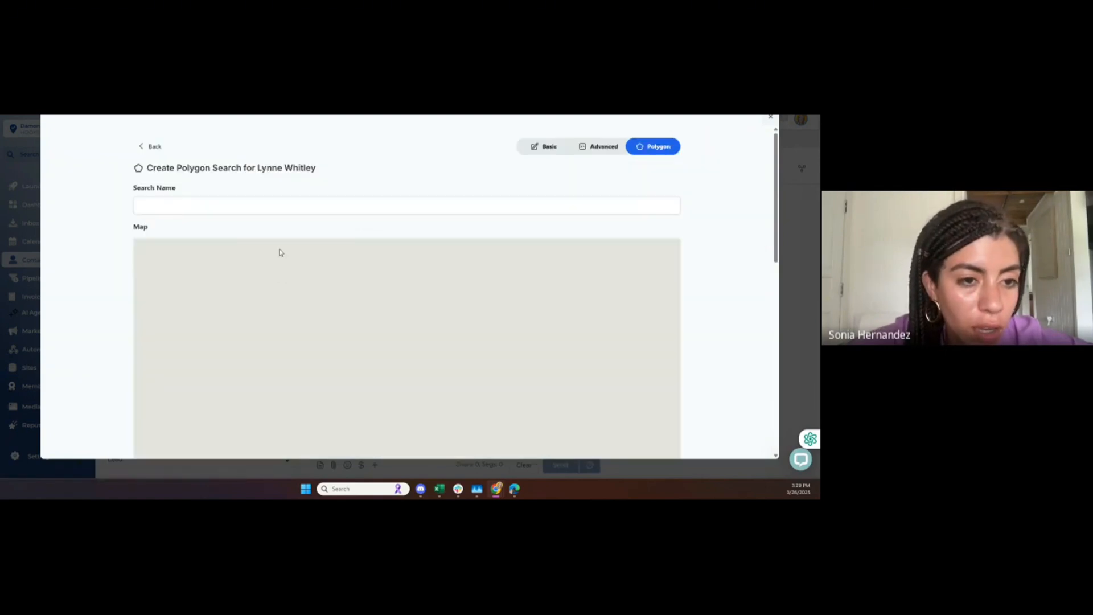
scroll(down, 3)
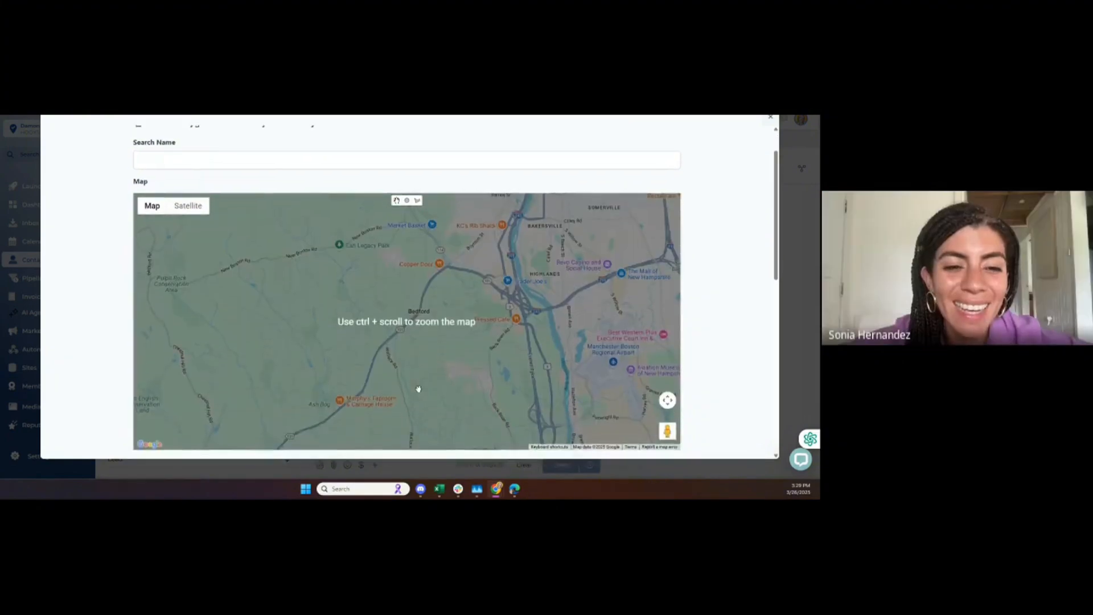
scroll(down, 3)
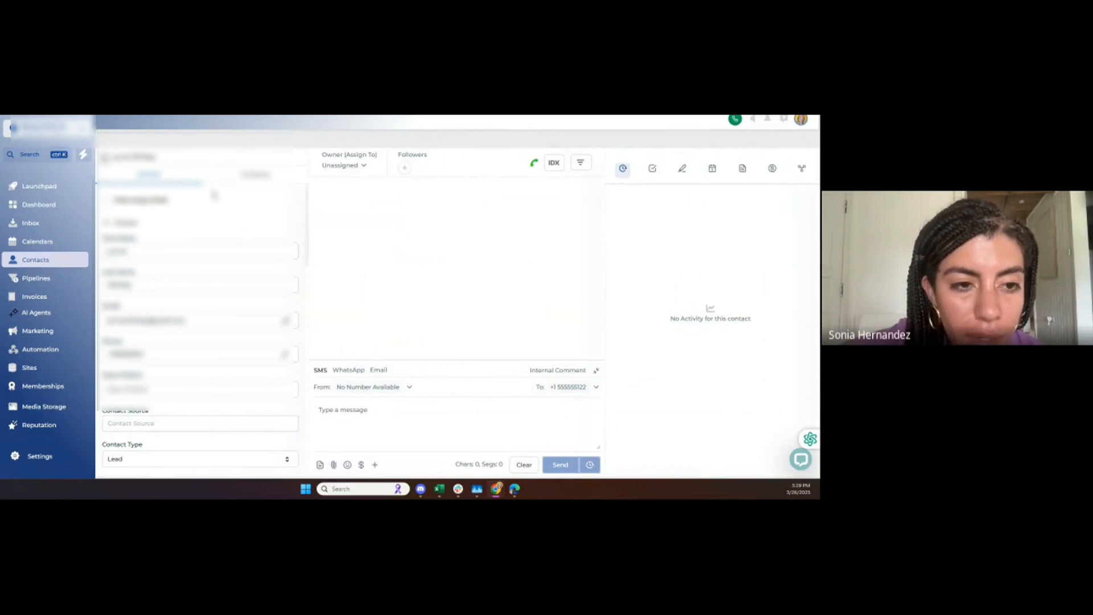
- Expand the IDX Extra and IDX Stats field groups on the contact's left panel
scroll(down, 3)
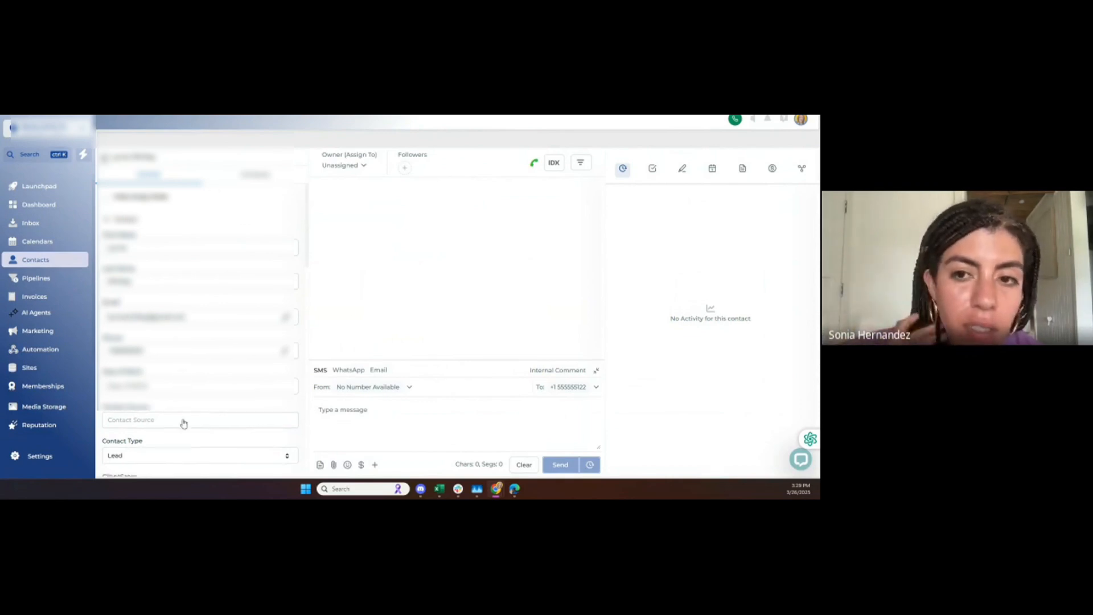
scroll(down, 3)
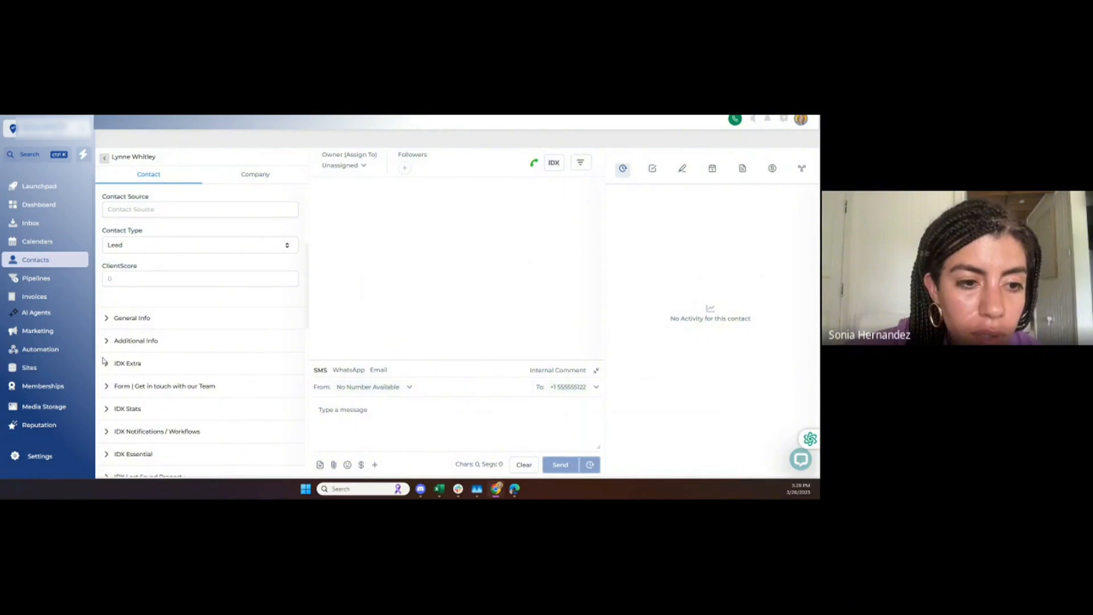
click(126, 362)
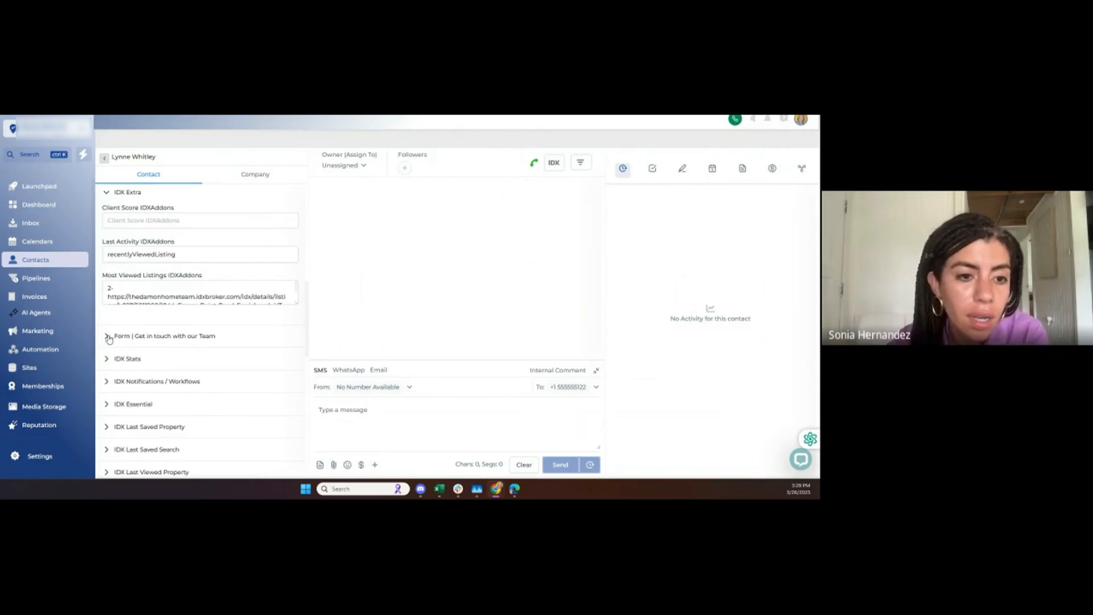
click(107, 335)
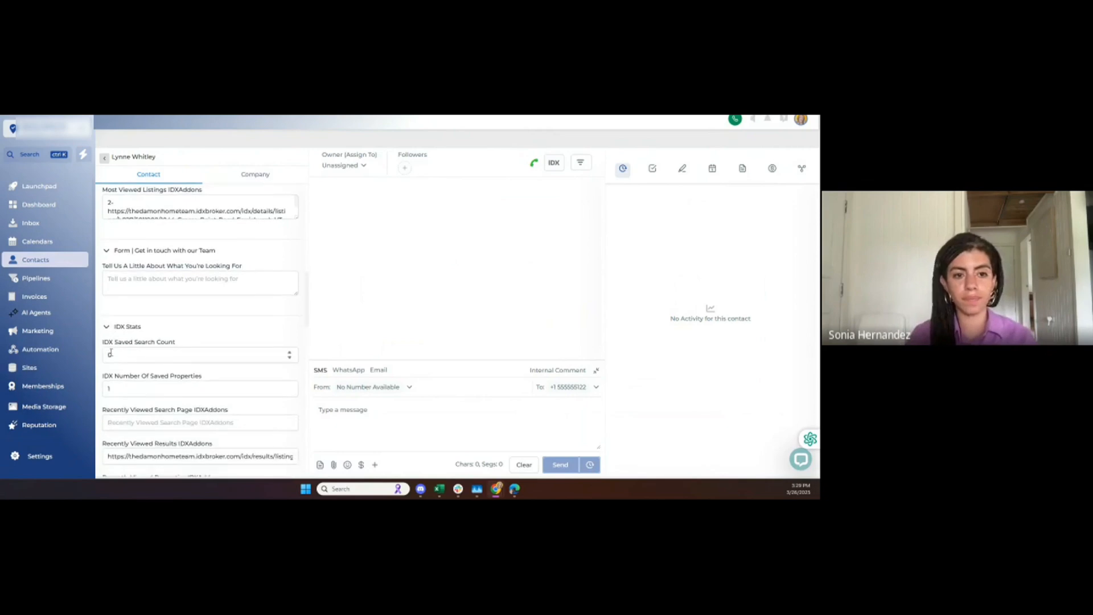
- Scroll through viewed listings, saved-property stats, price ranges and the last saved Vermont property
scroll(down, 3)
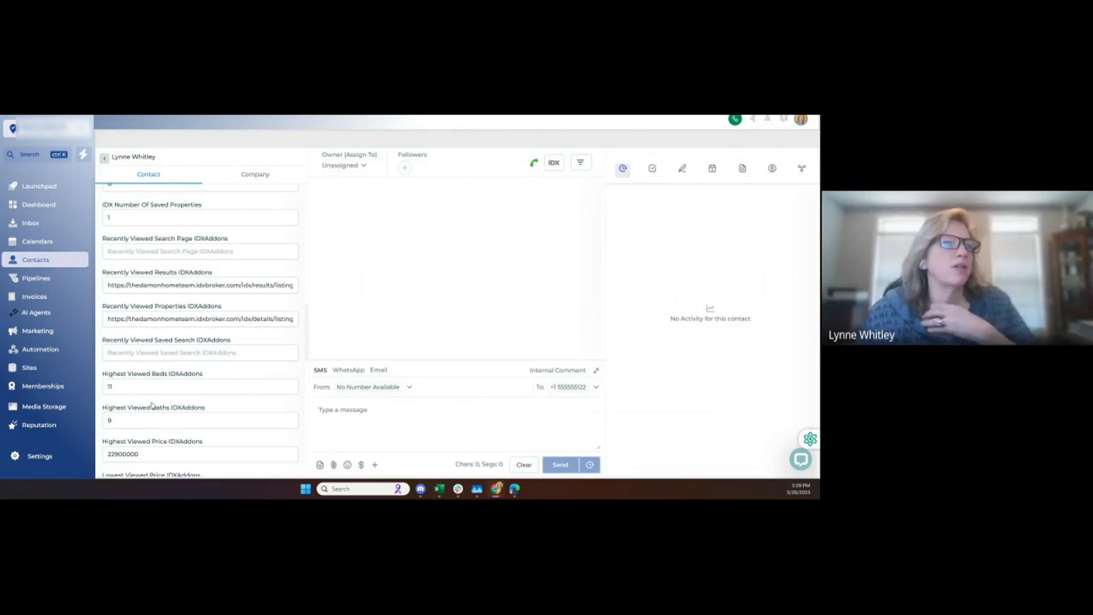
scroll(down, 3)
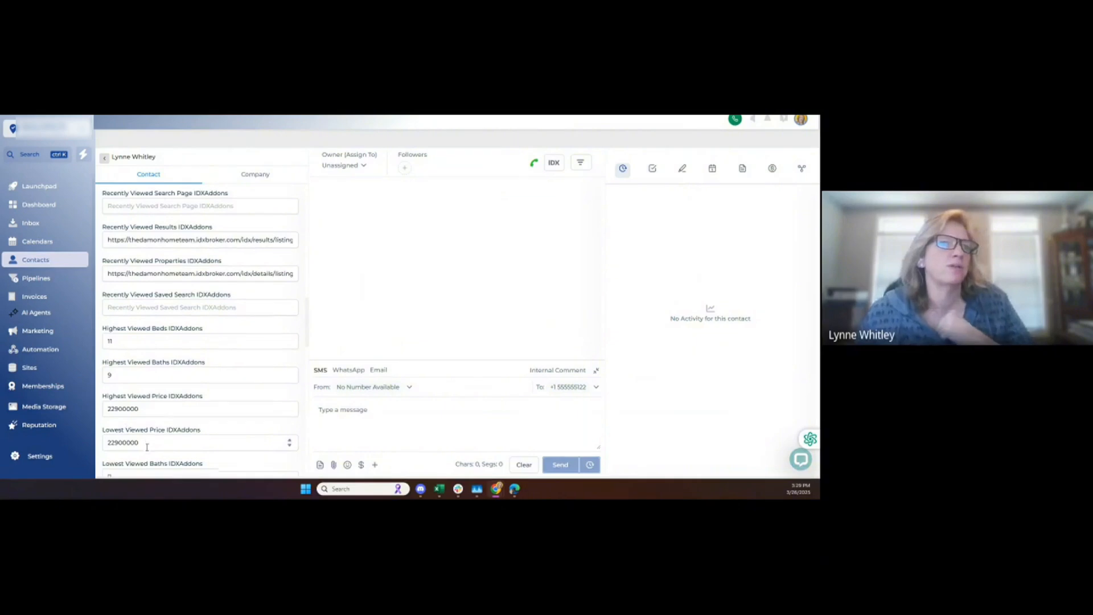
scroll(down, 3)
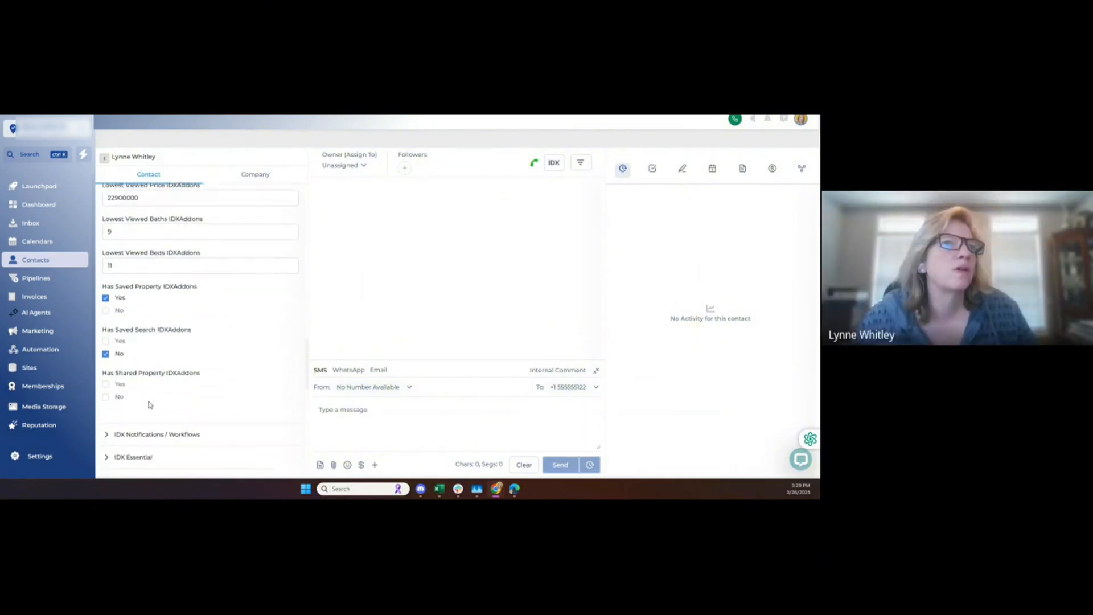
scroll(down, 3)
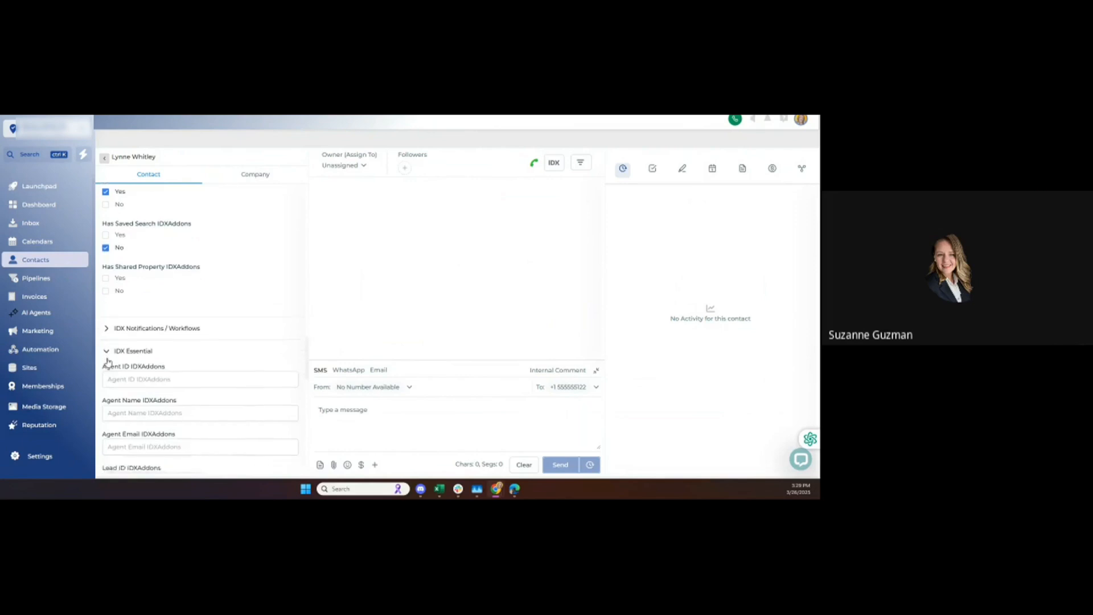
scroll(down, 3)
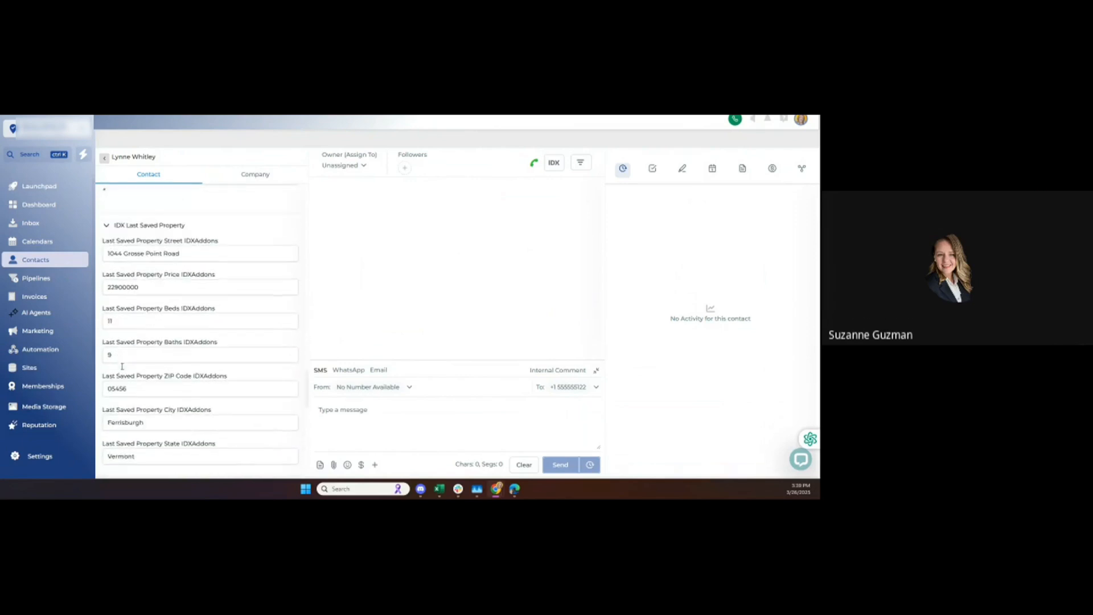
scroll(down, 3)
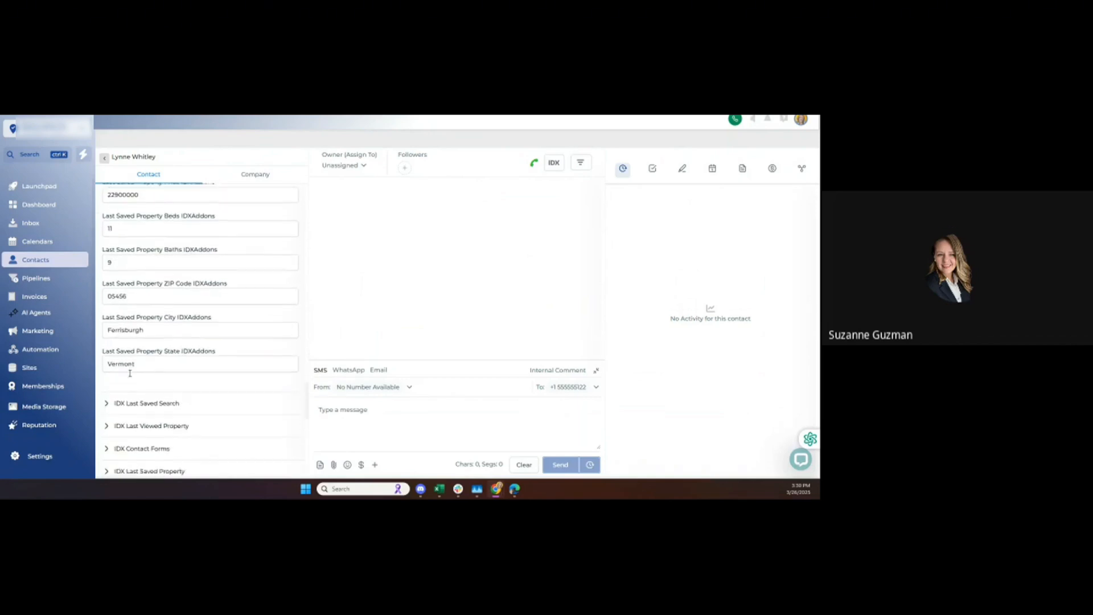
scroll(down, 3)
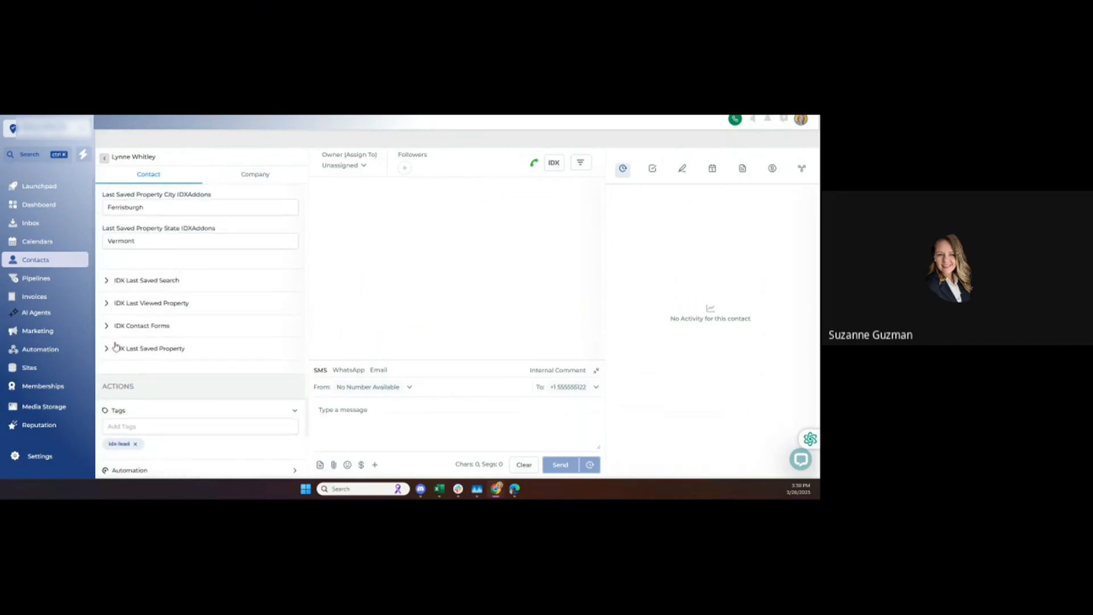
scroll(down, 3)
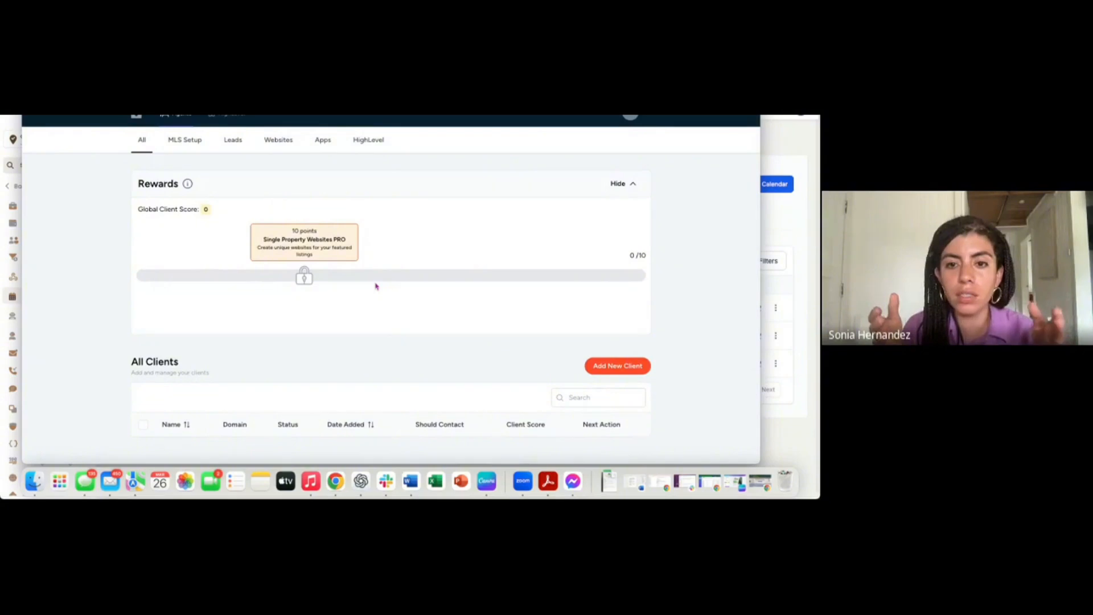
mouse_move(574, 350)
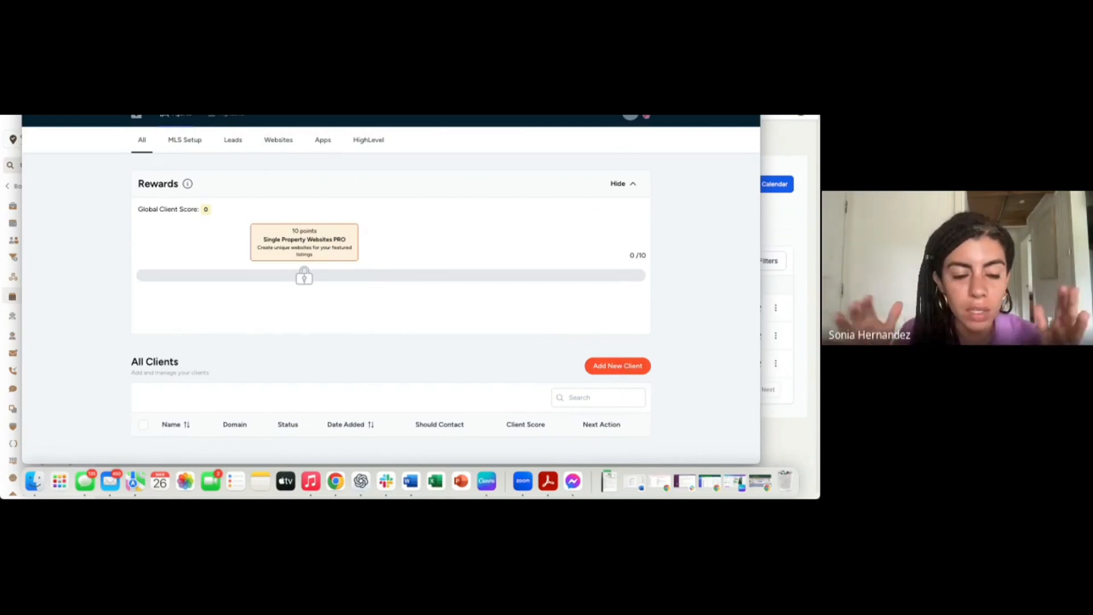
- View the List of rewards from the profile menu, close it and return to the empty All Clients list
click(630, 117)
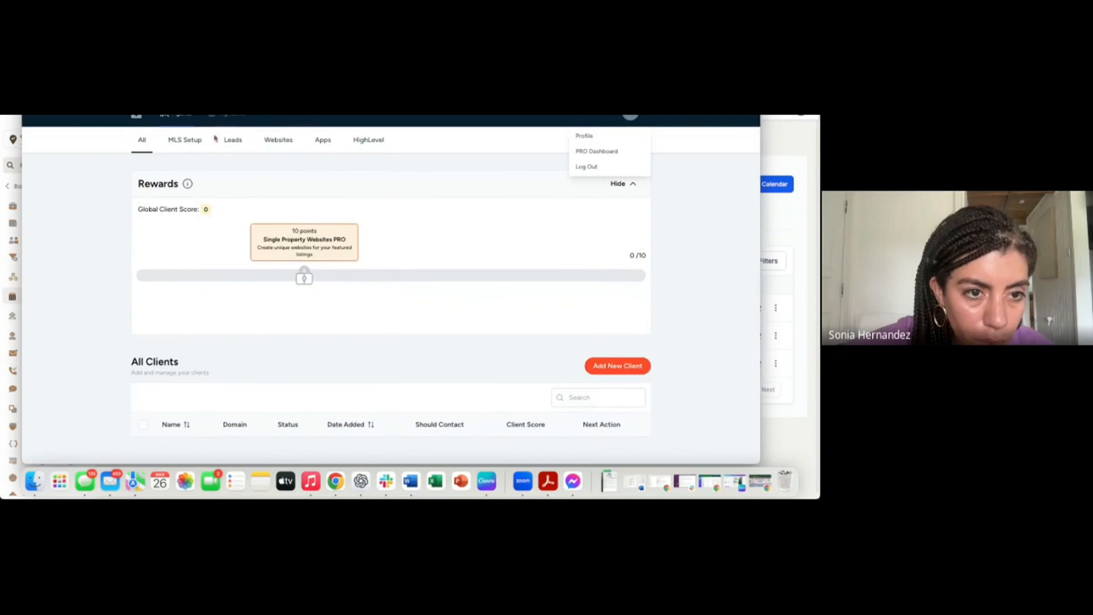
click(188, 183)
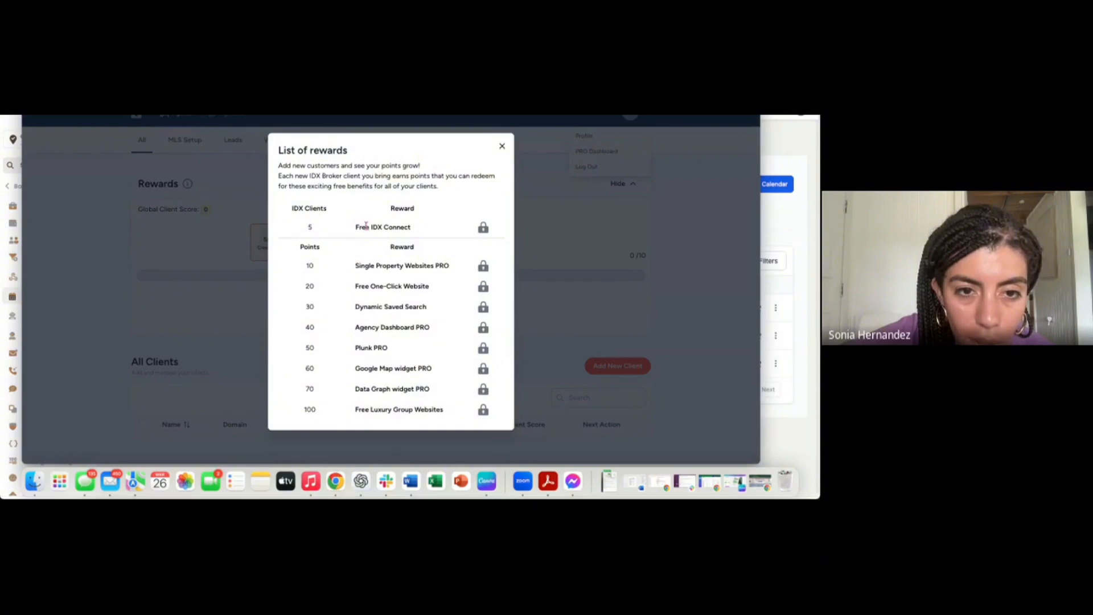
click(501, 146)
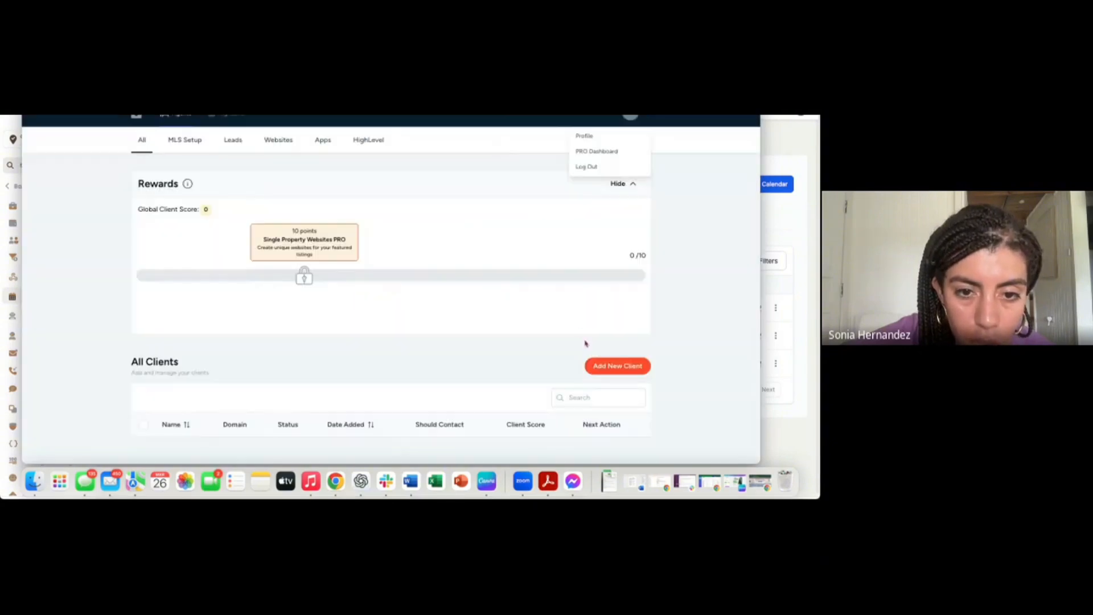
click(616, 366)
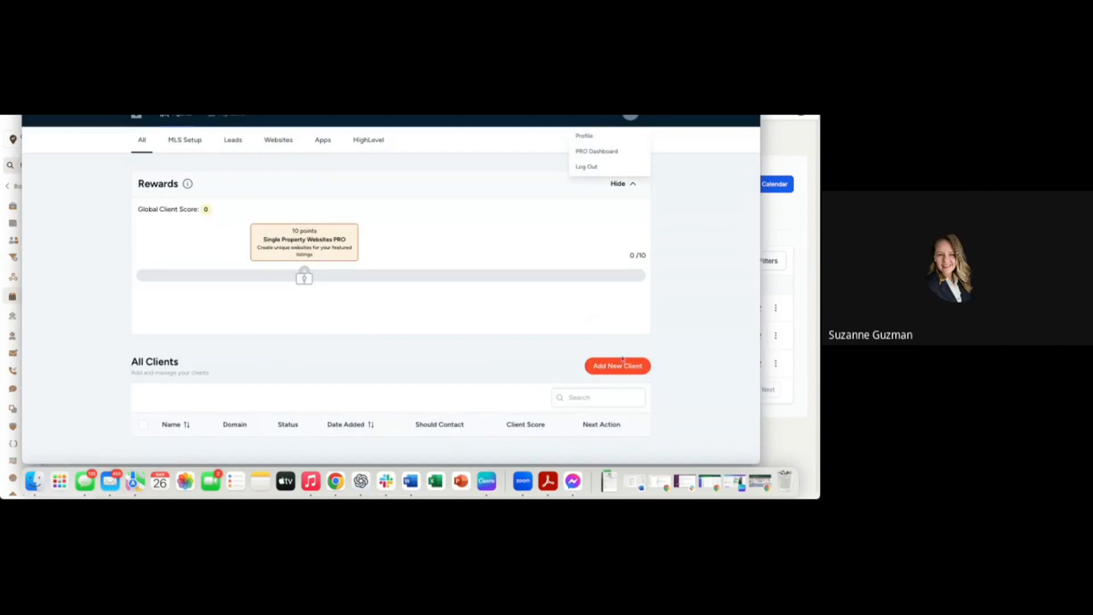
- Add an existing IDX Broker account as a client via its API key, with direct contact set to No
click(615, 366)
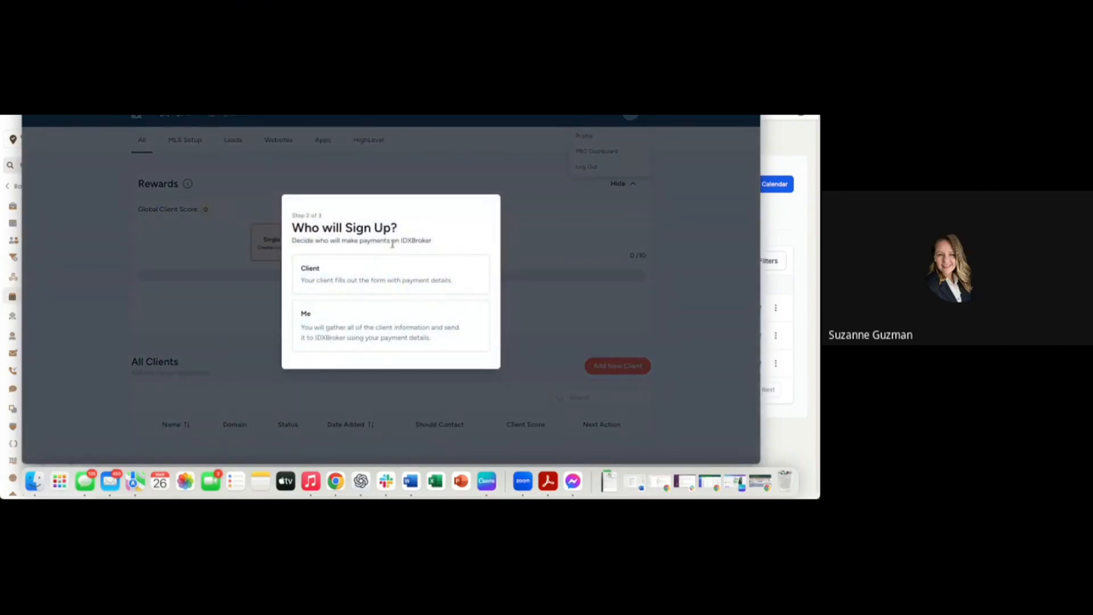
mouse_move(274, 126)
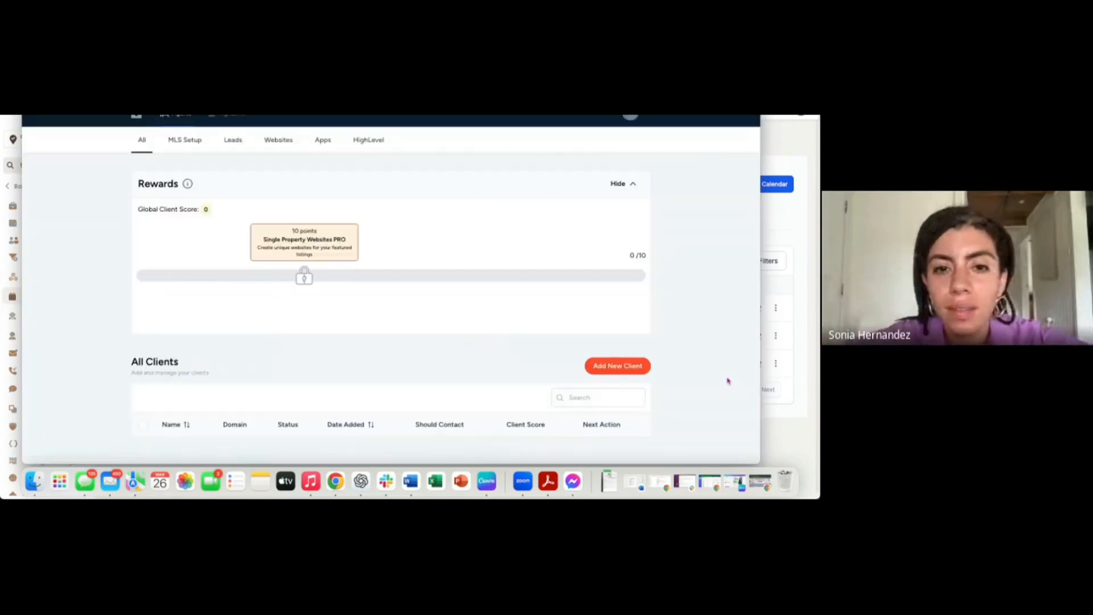
click(616, 365)
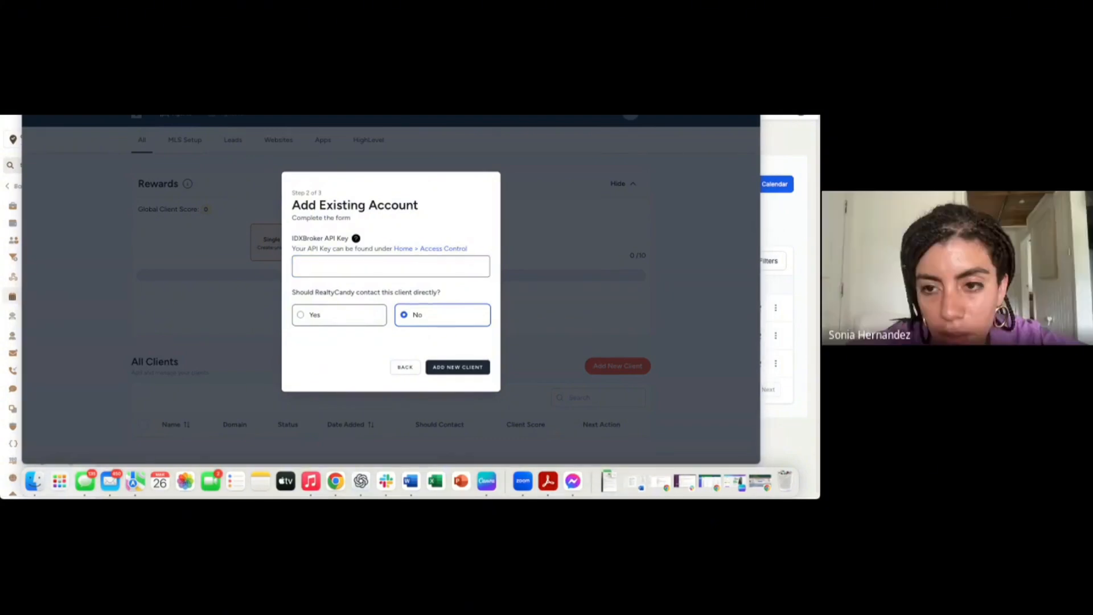
click(389, 265)
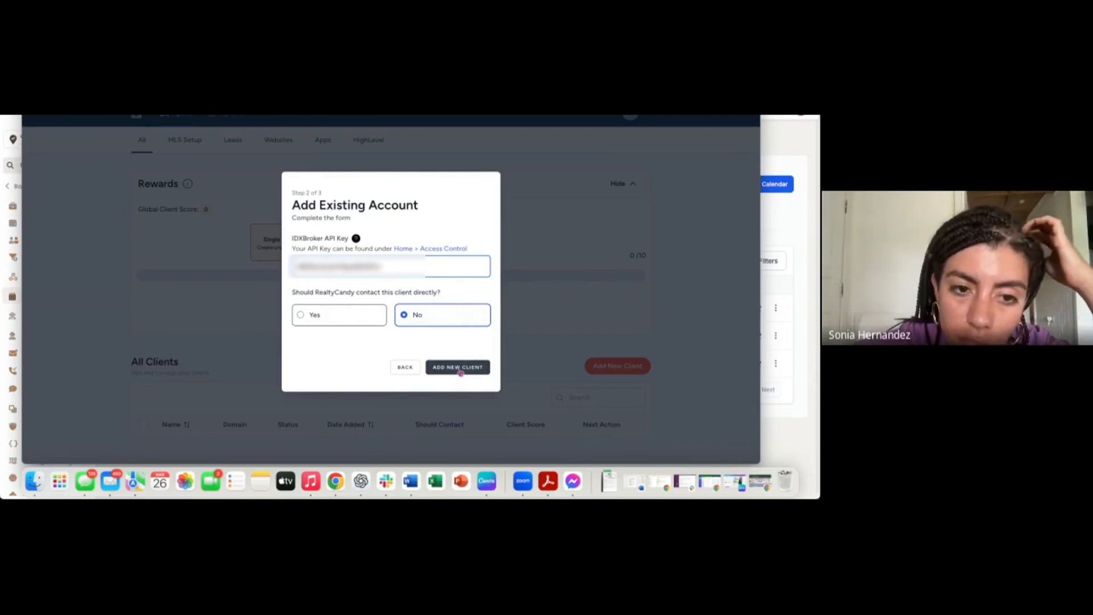
click(457, 366)
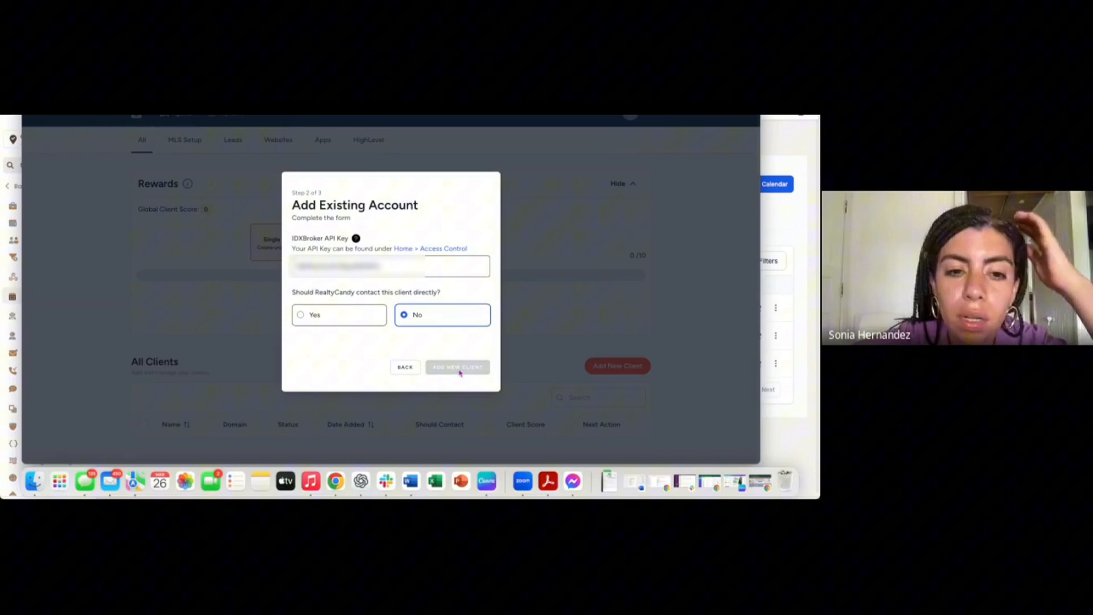